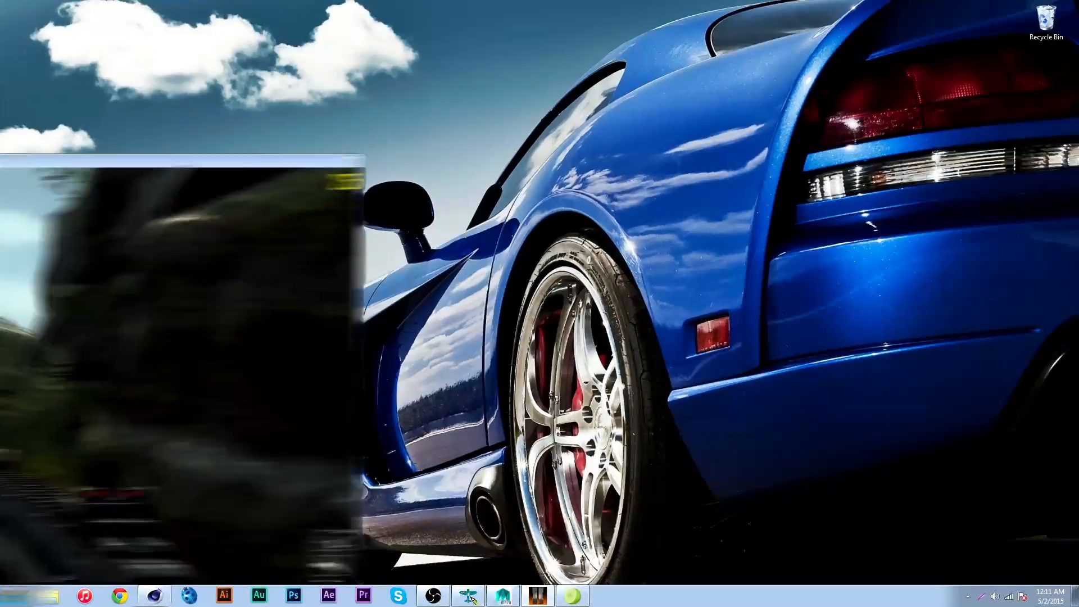
Step: List the 1012 xmodels from the running Black Ops 2 match and load them all
click(537, 595)
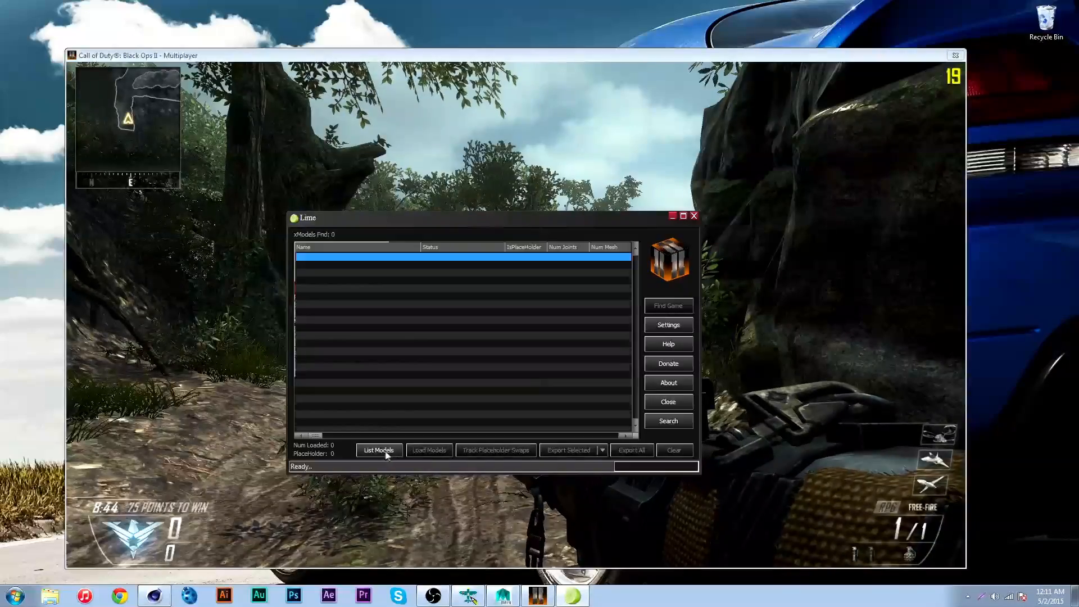
click(378, 450)
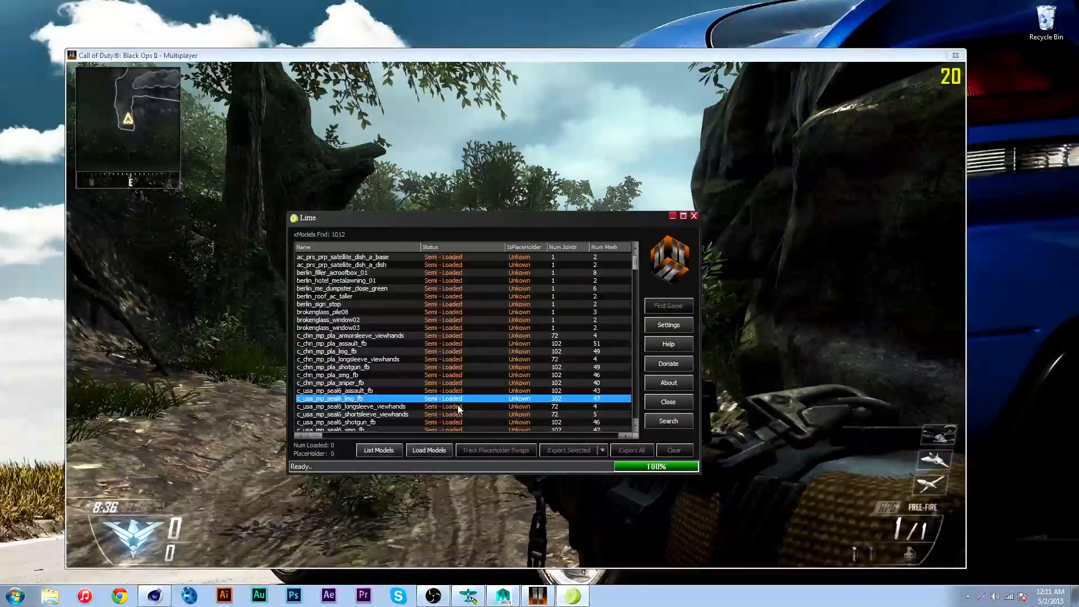
click(428, 450)
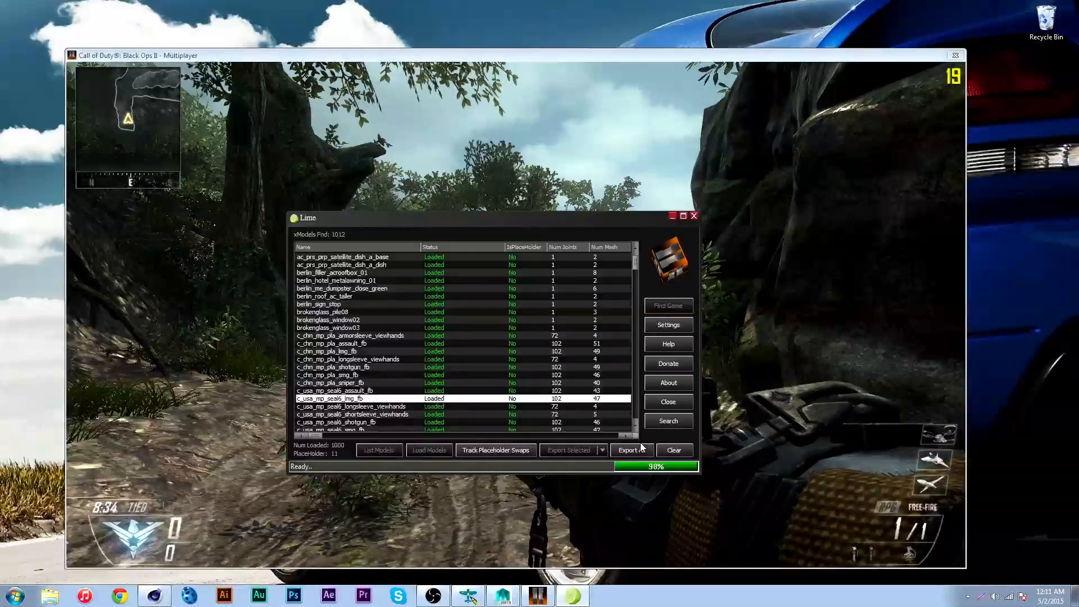
Step: Search 'van', export veh_t6_civ_van_sprinter_whole to the desktop and close Lime
click(667, 420)
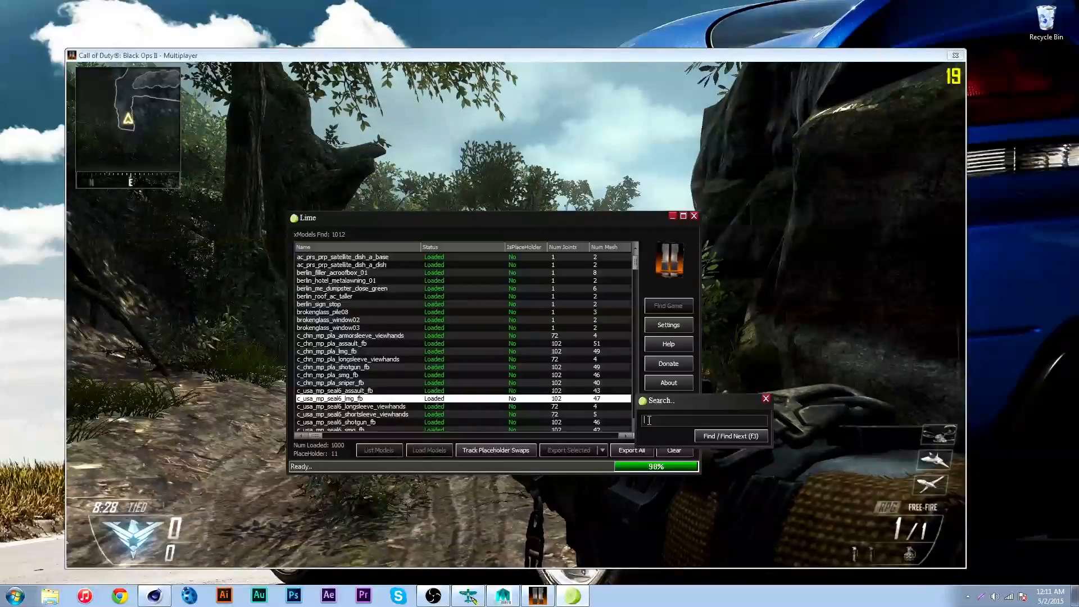
text(van)
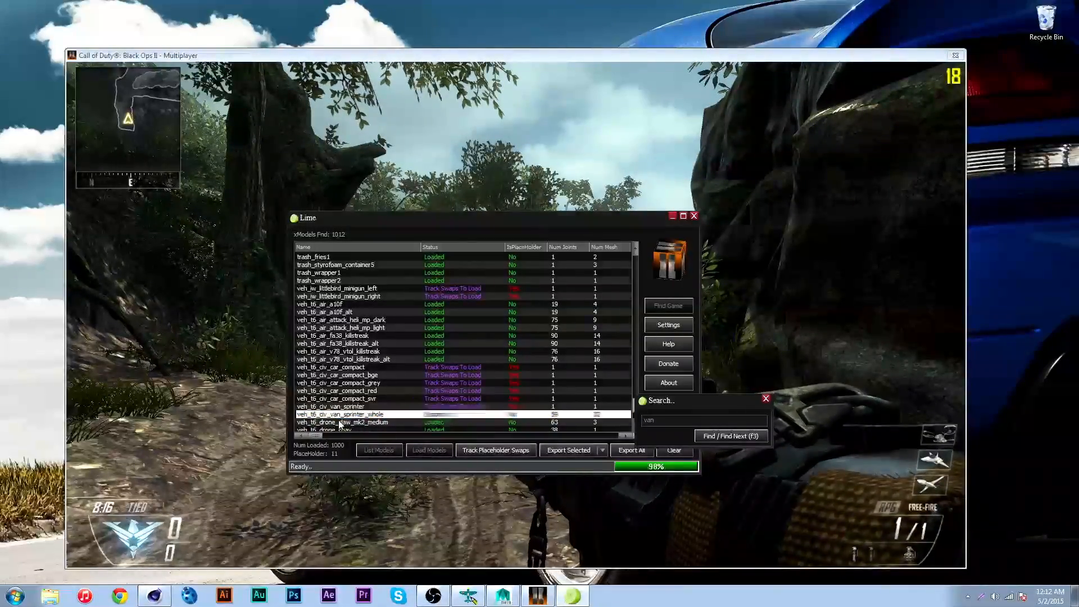
click(568, 449)
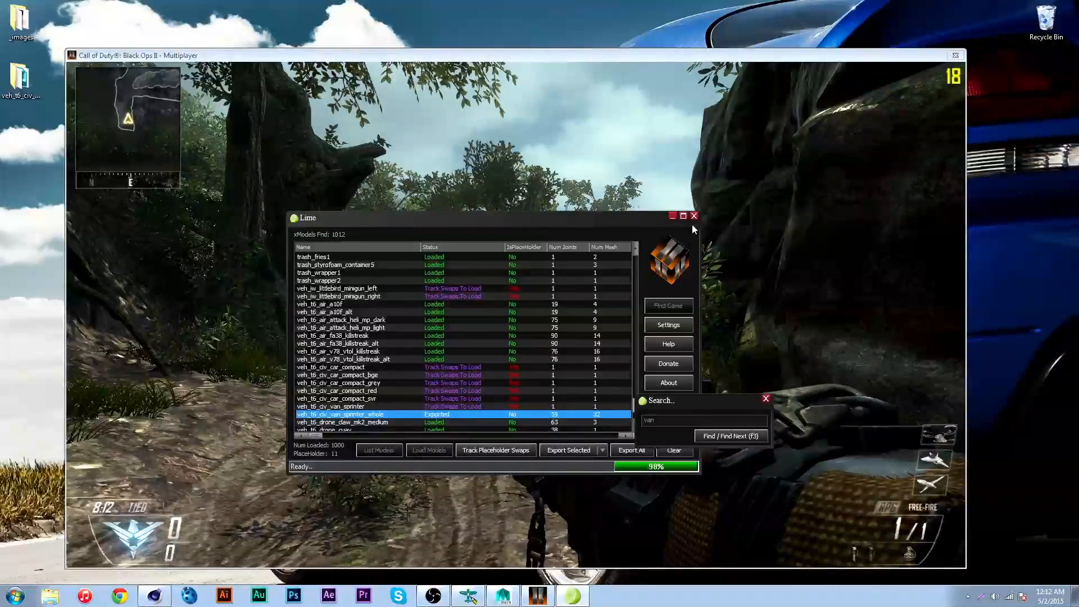
click(693, 216)
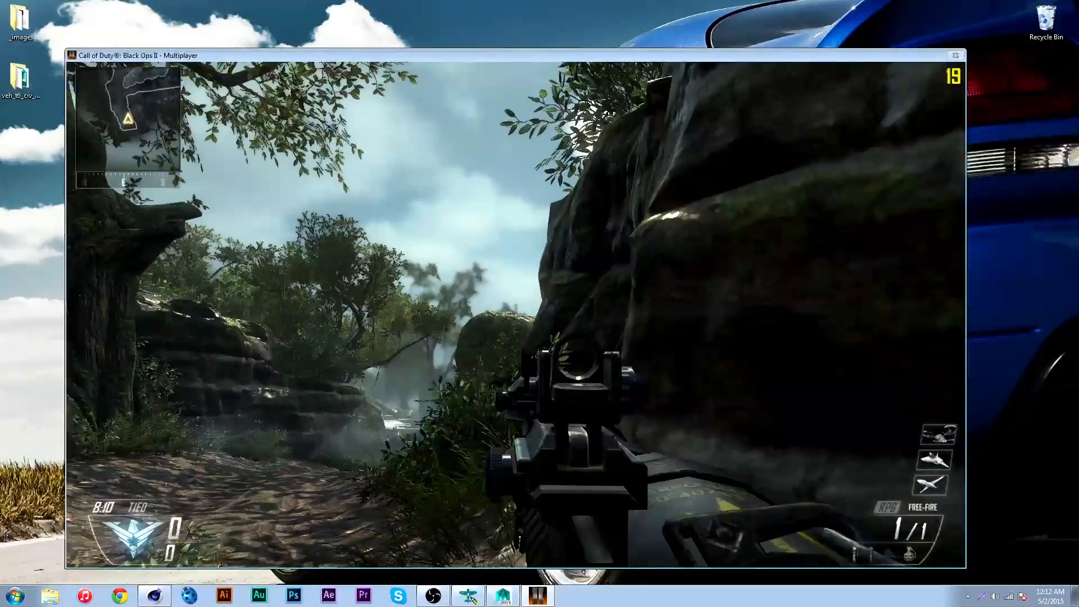
click(10, 594)
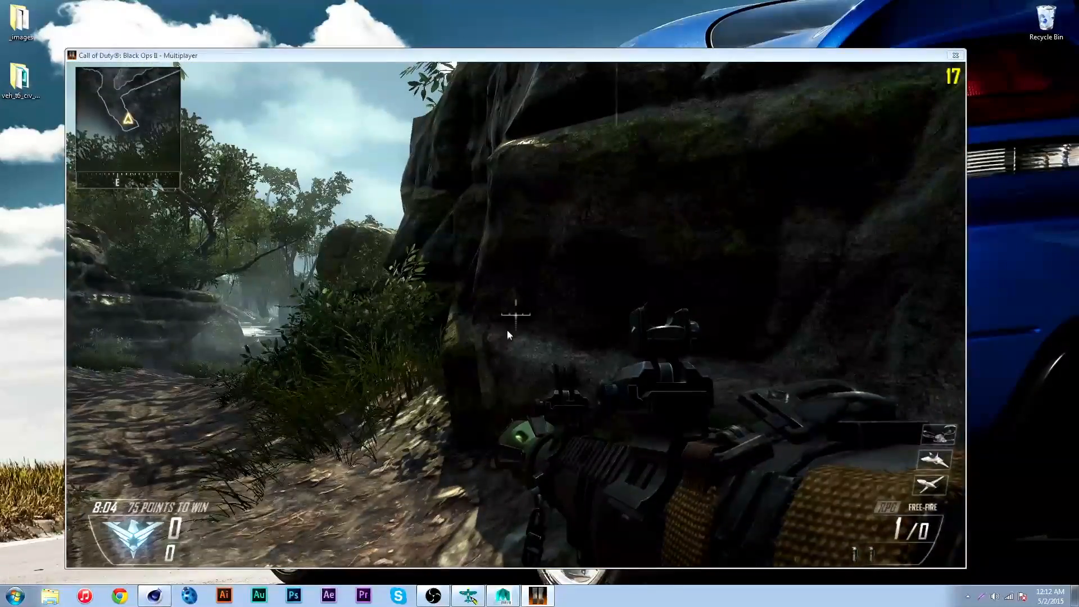
Step: Open the van's LOD_0 .ma scene from the exported desktop folder
click(955, 56)
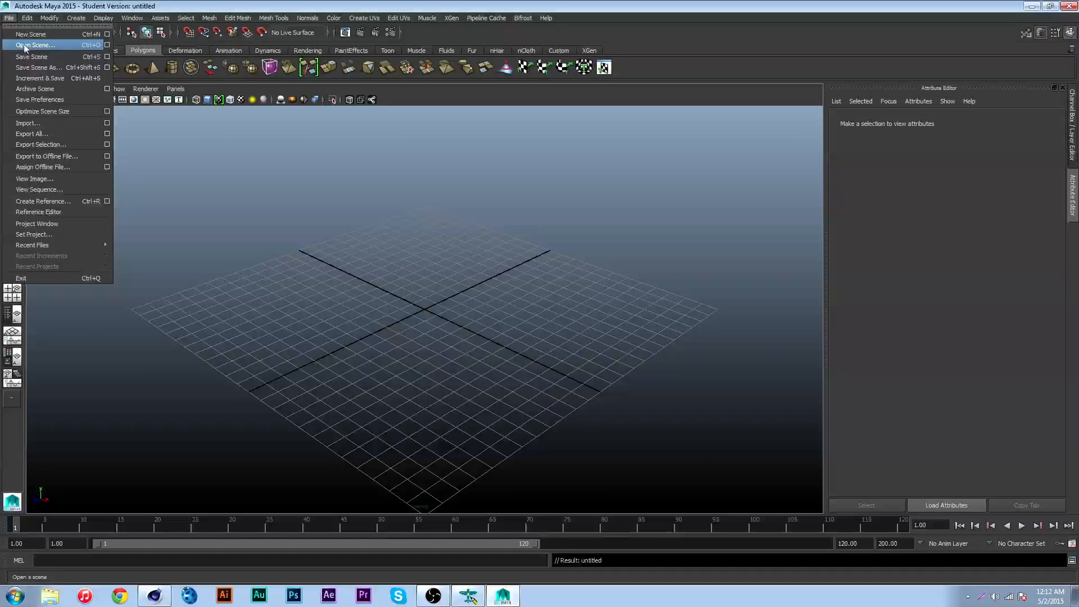
click(33, 45)
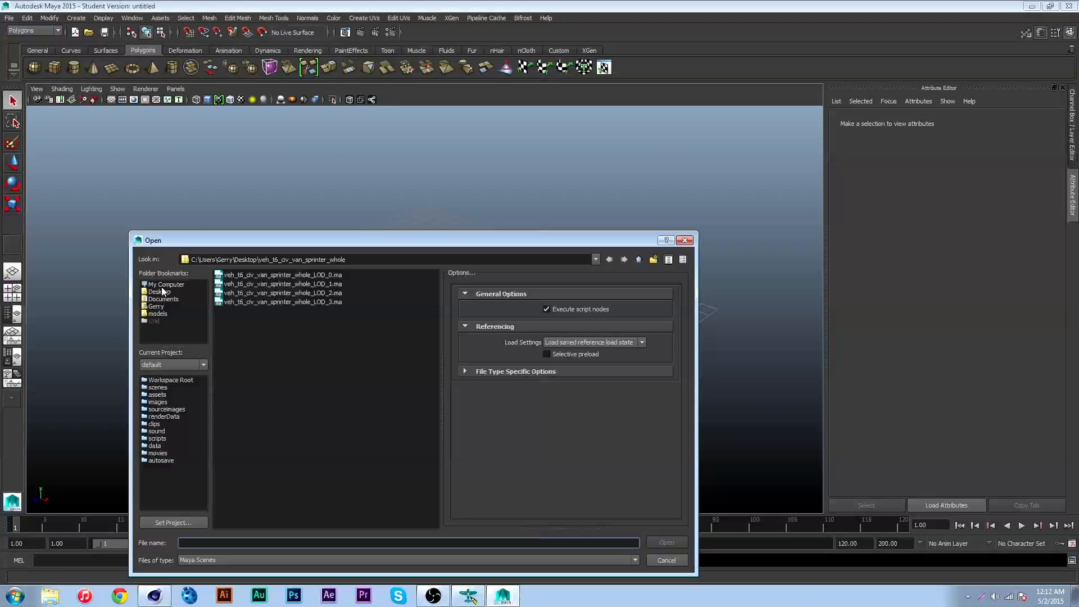
click(159, 291)
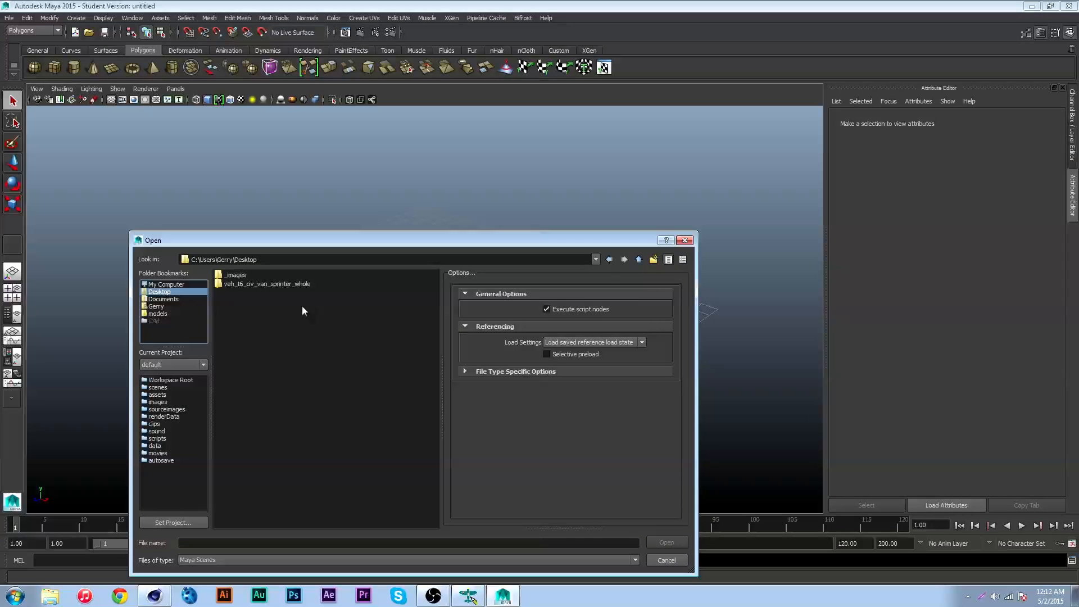
double_click(263, 283)
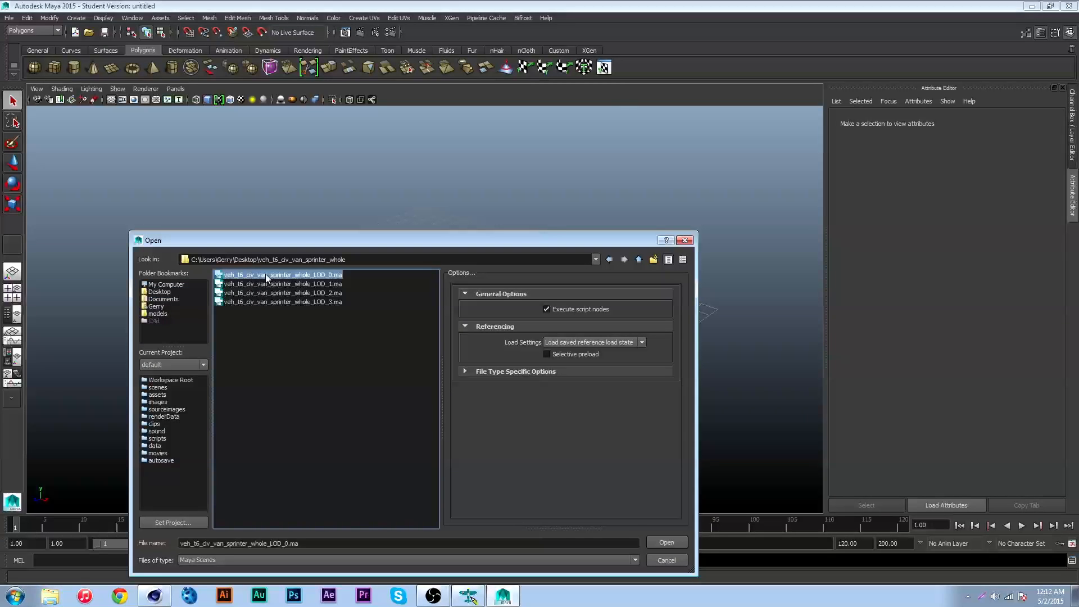
click(664, 542)
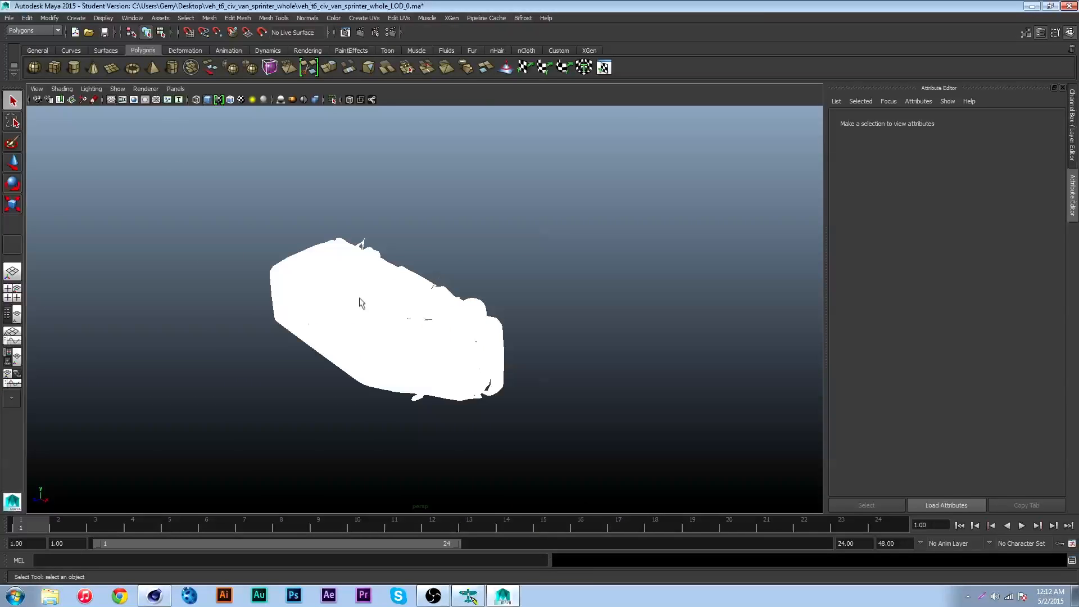
Step: Show the Outliner hierarchy and remove the Joints group
click(91, 87)
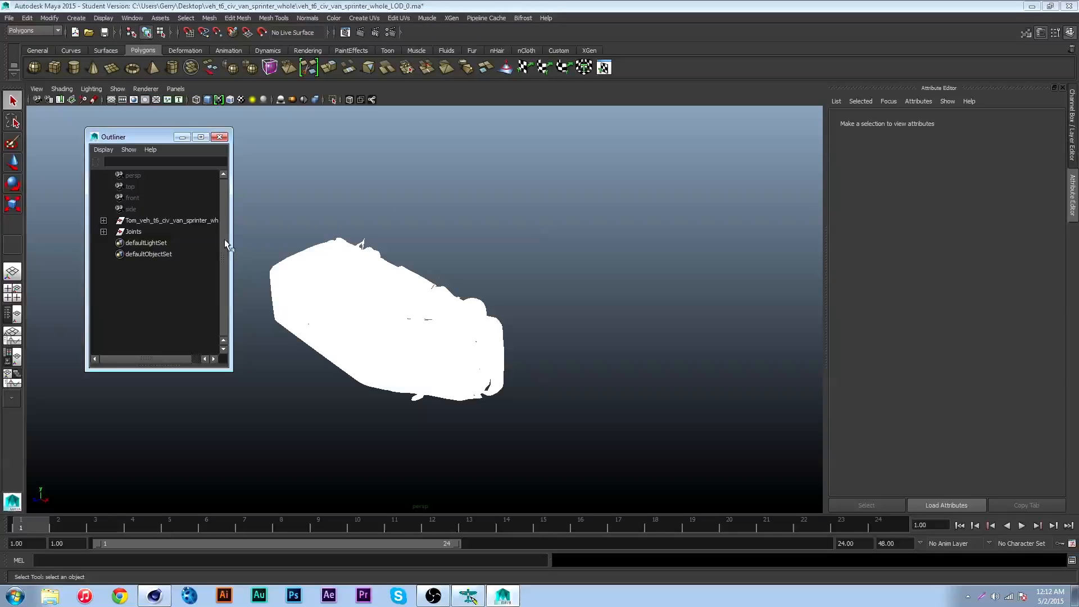
mouse_move(159, 232)
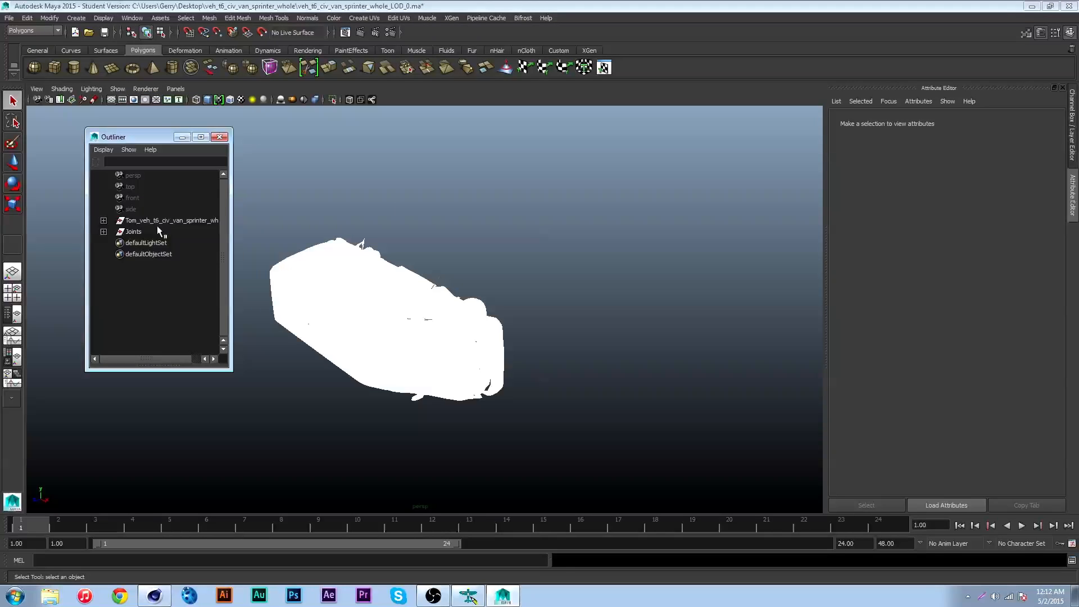
click(134, 231)
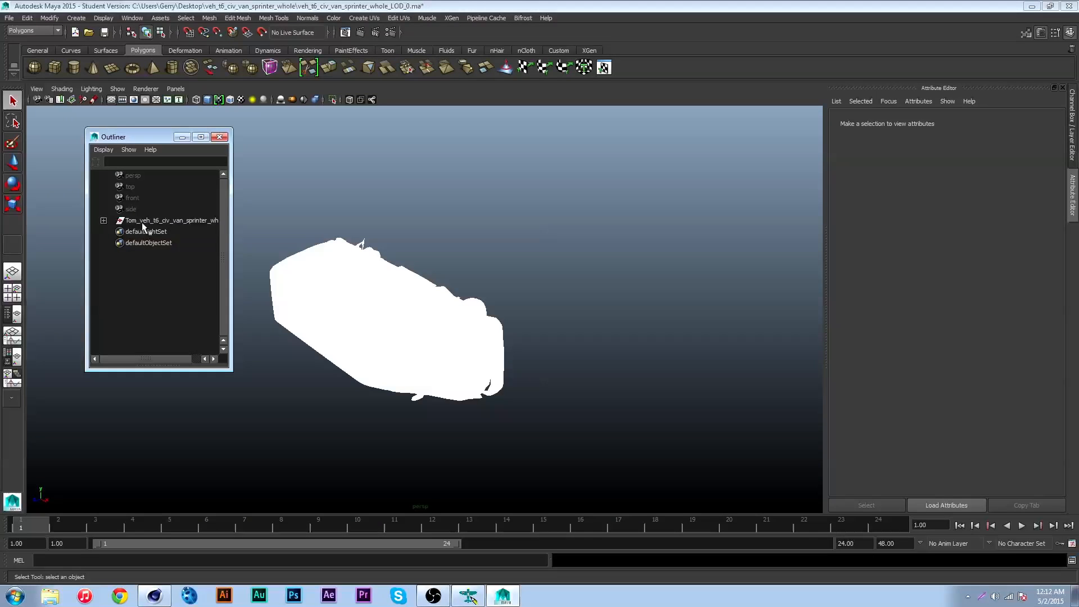
Step: Select the van group and switch the viewport to textured shading (6)
click(169, 220)
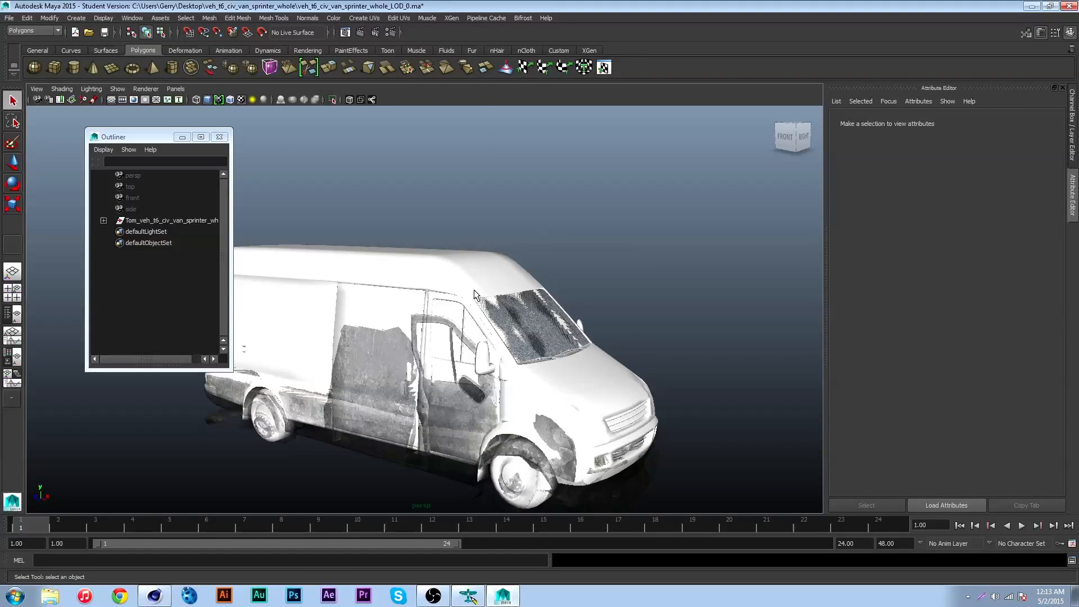
click(474, 295)
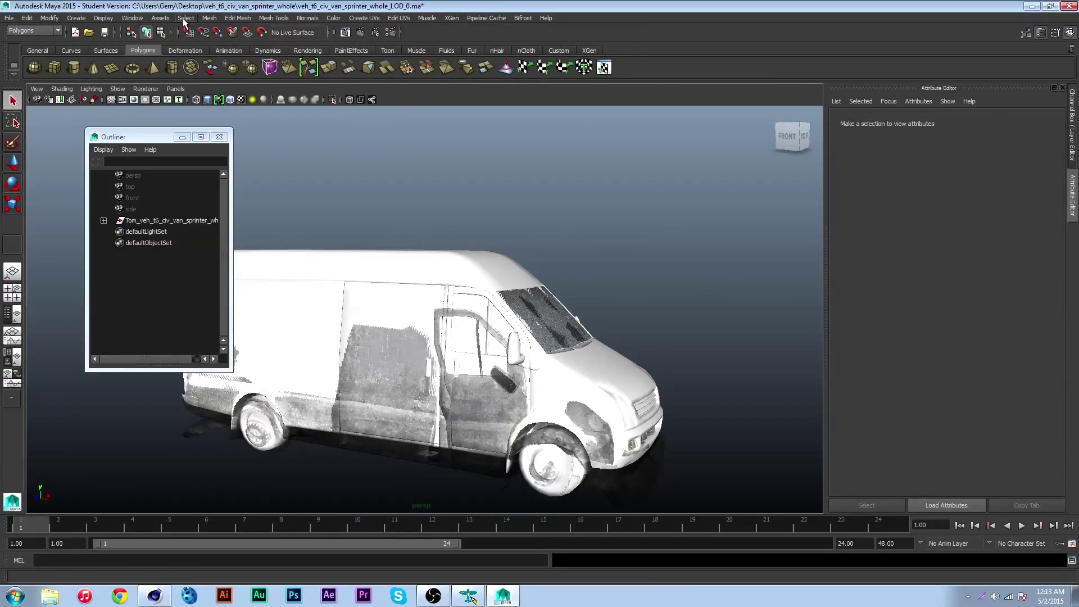
Step: In the Hypershade, break the outside glass material's Transparency connection
click(131, 17)
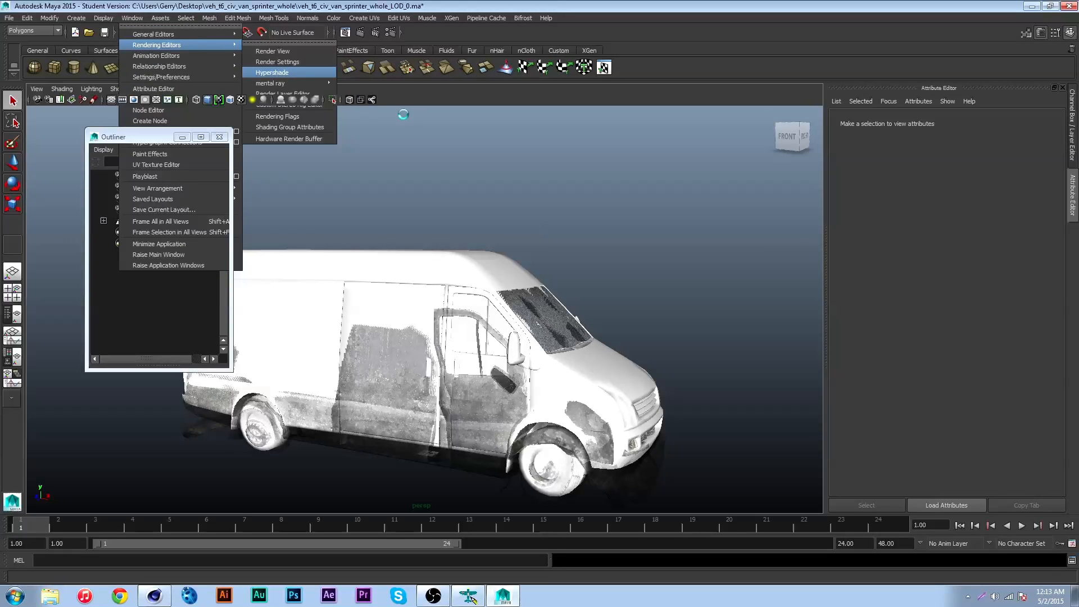
click(272, 72)
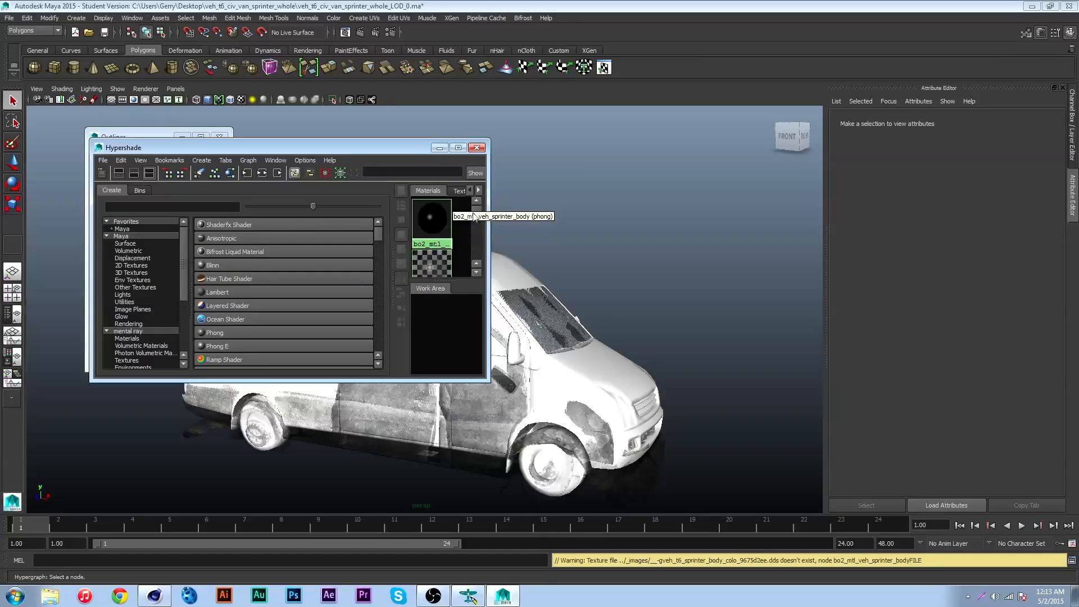
click(458, 148)
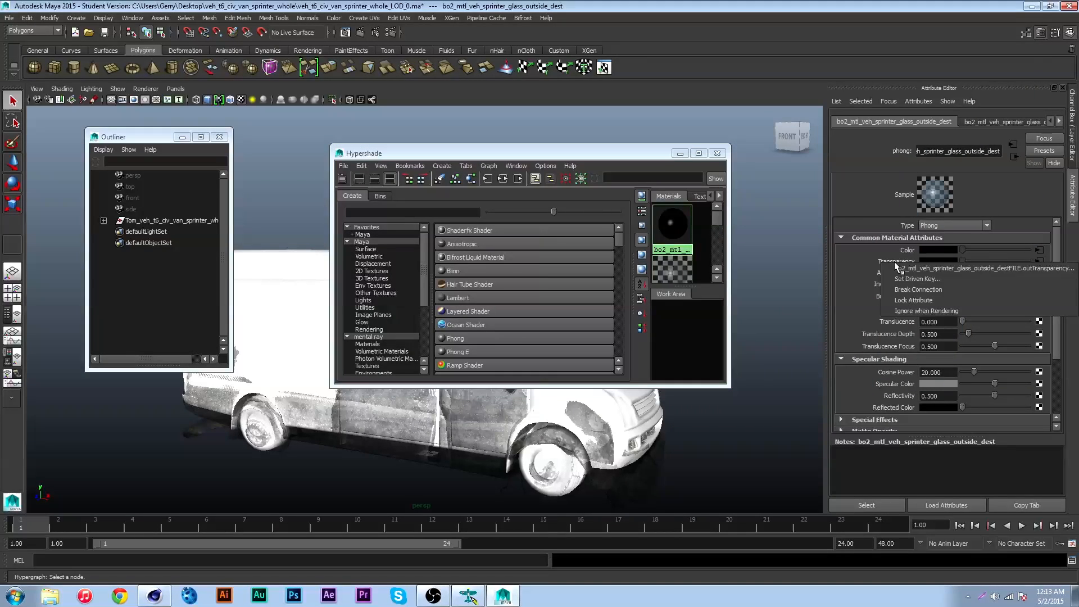
click(917, 289)
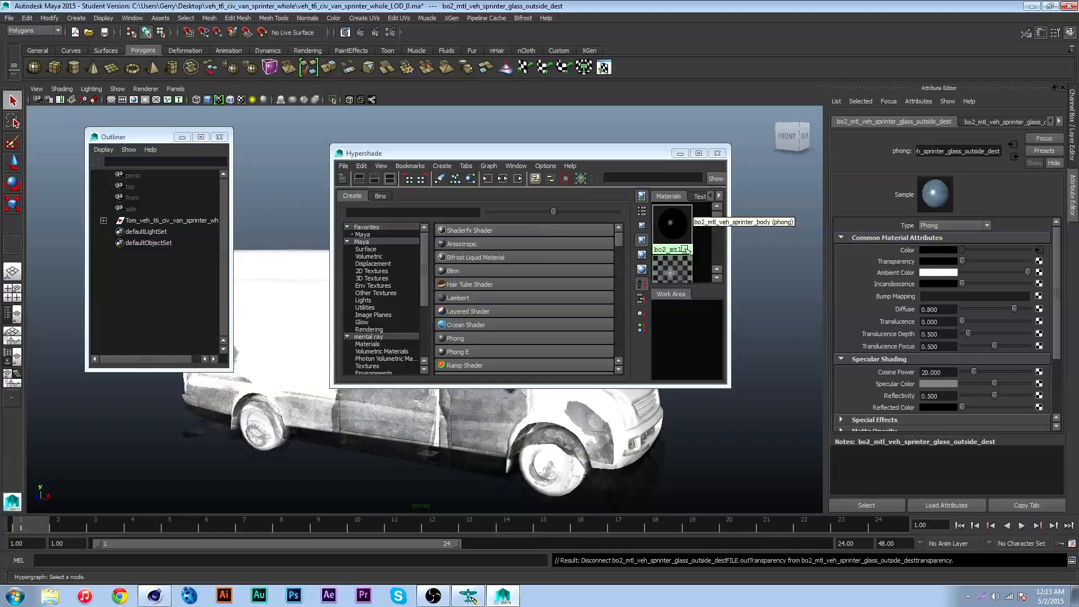
Step: Break the Transparency connection on the body and inside glass materials too
click(673, 248)
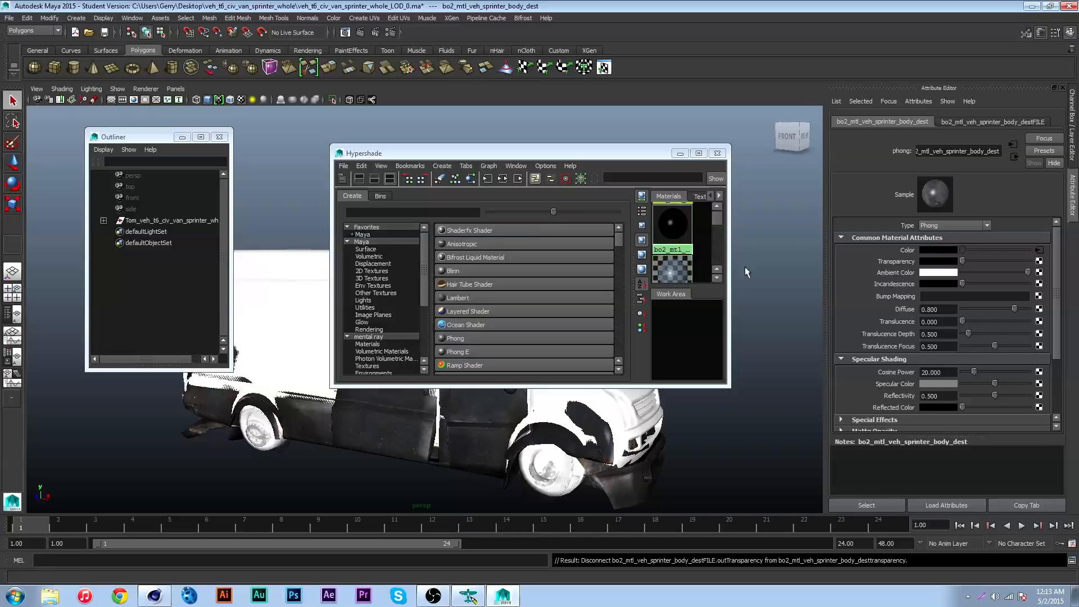
right_click(1039, 250)
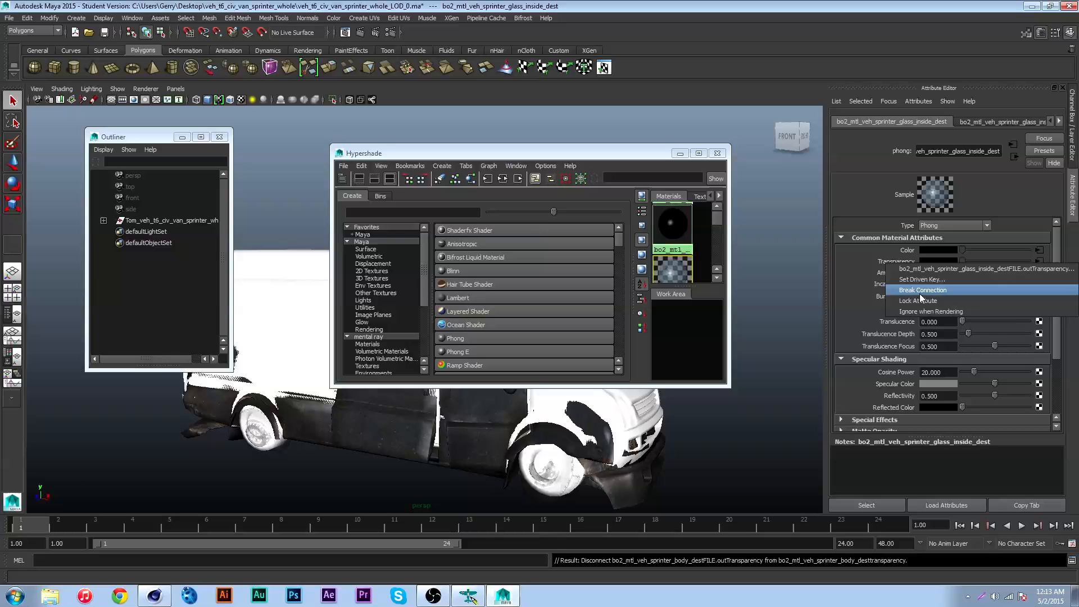
click(921, 289)
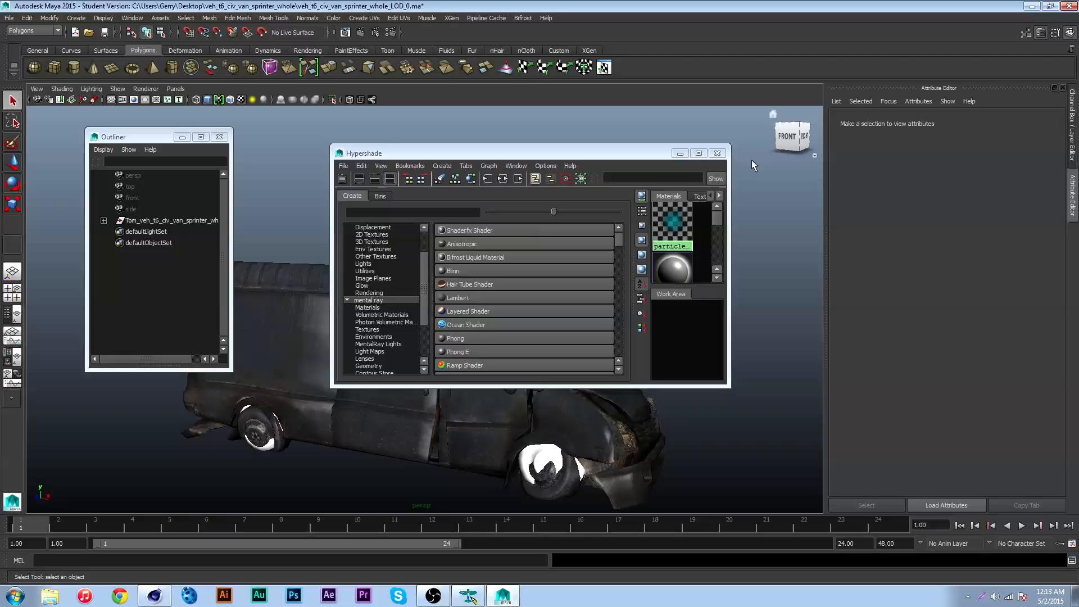
Step: Delete the unwanted TomMesh pieces so only meshes 4 and 5 remain
click(716, 152)
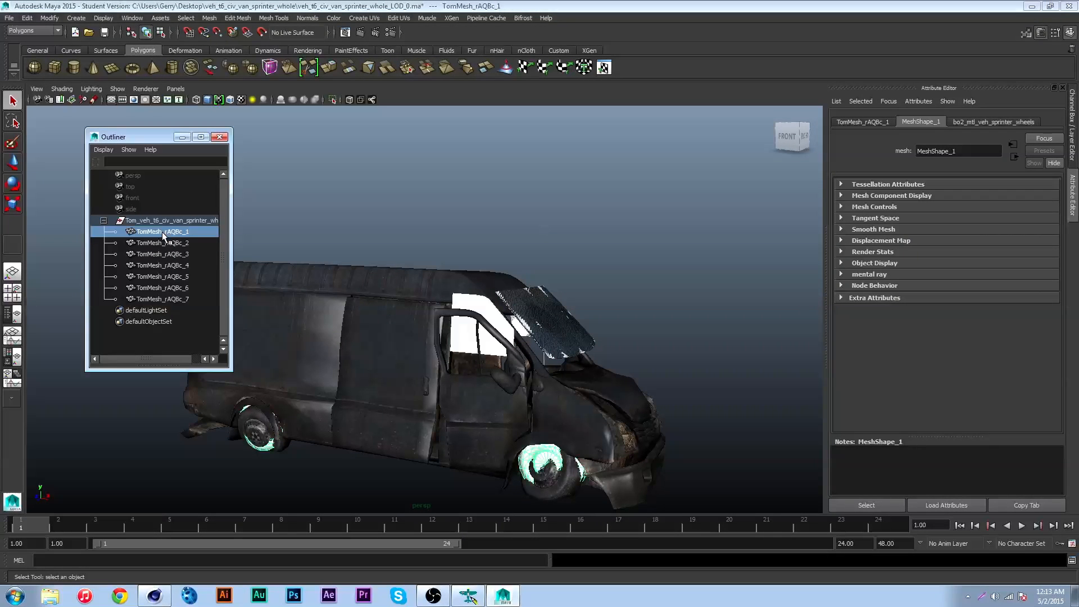
click(161, 243)
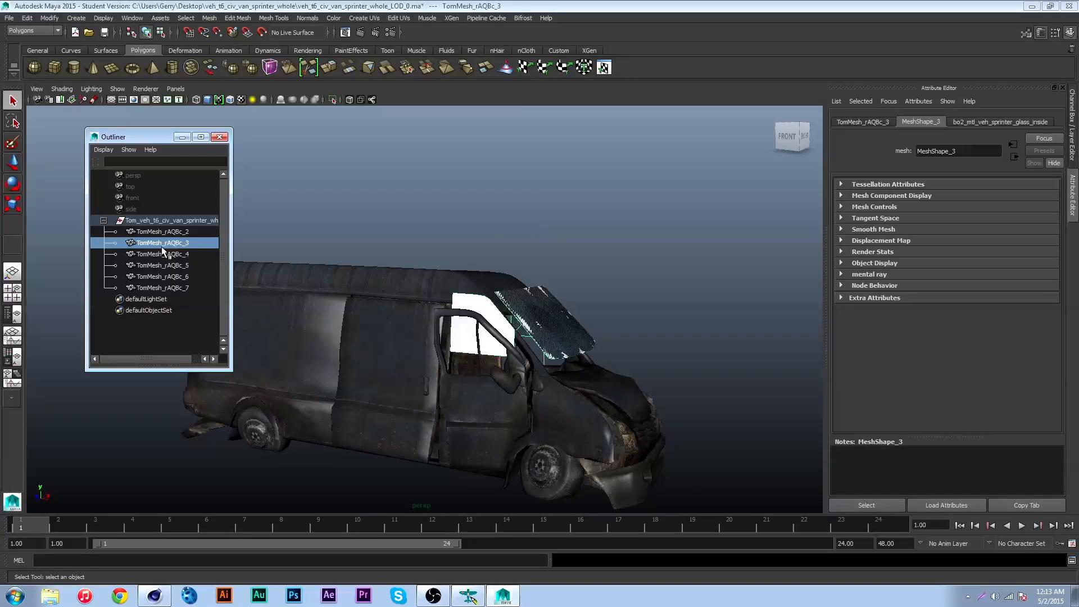
click(161, 265)
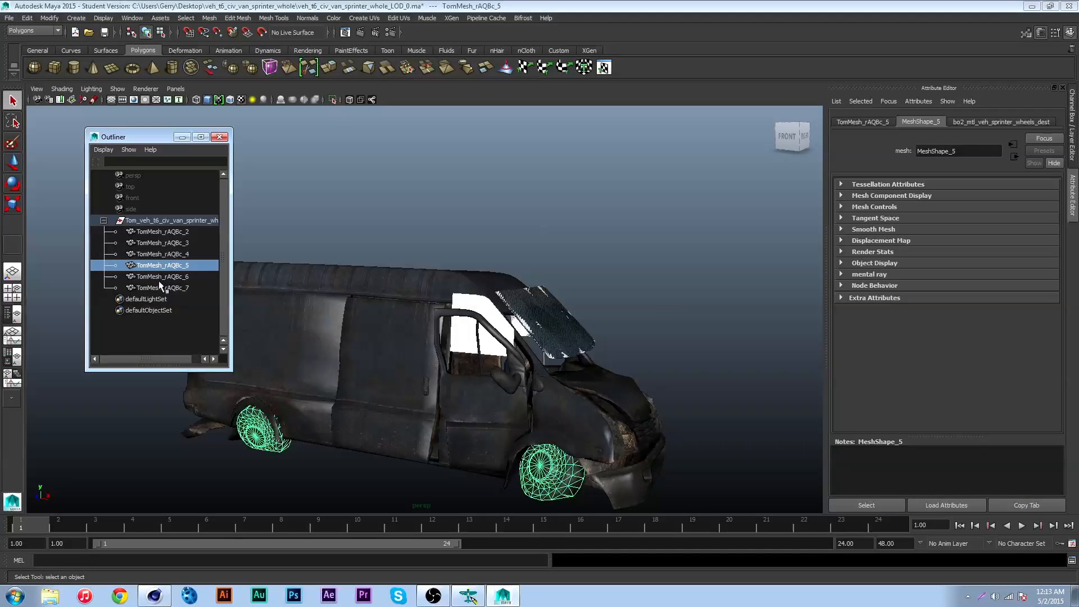
click(161, 277)
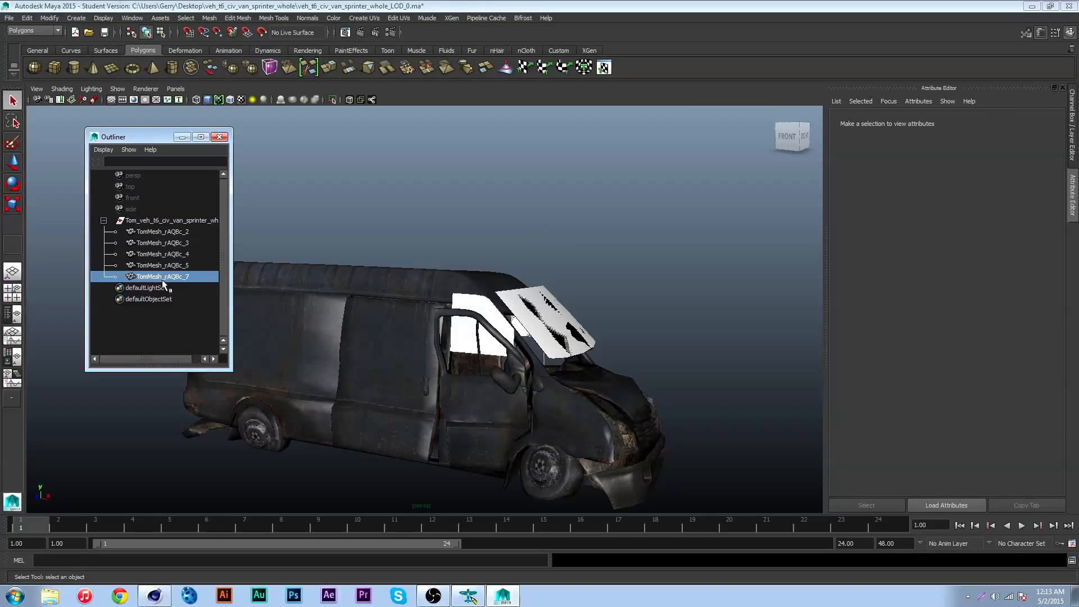
click(161, 232)
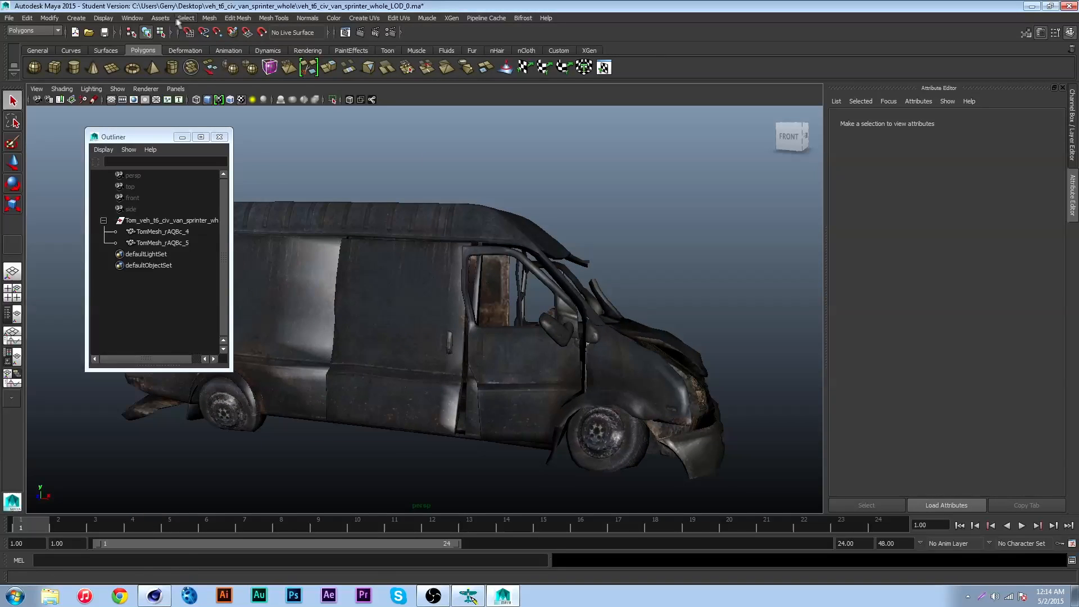
Step: In the Plug-in Manager set objExport.mll to Loaded and close it
click(131, 17)
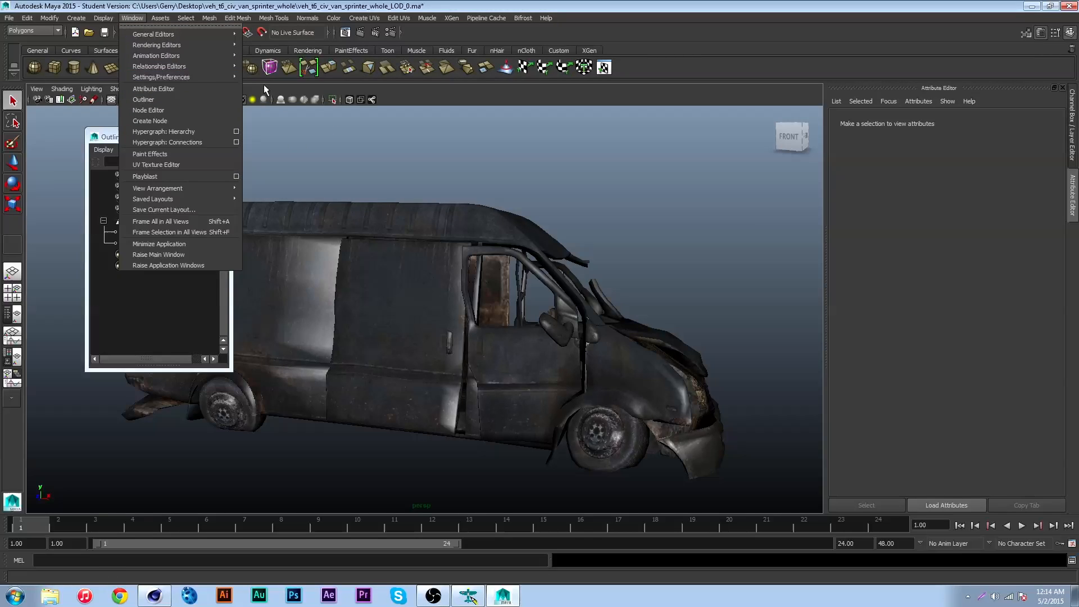
mouse_move(161, 76)
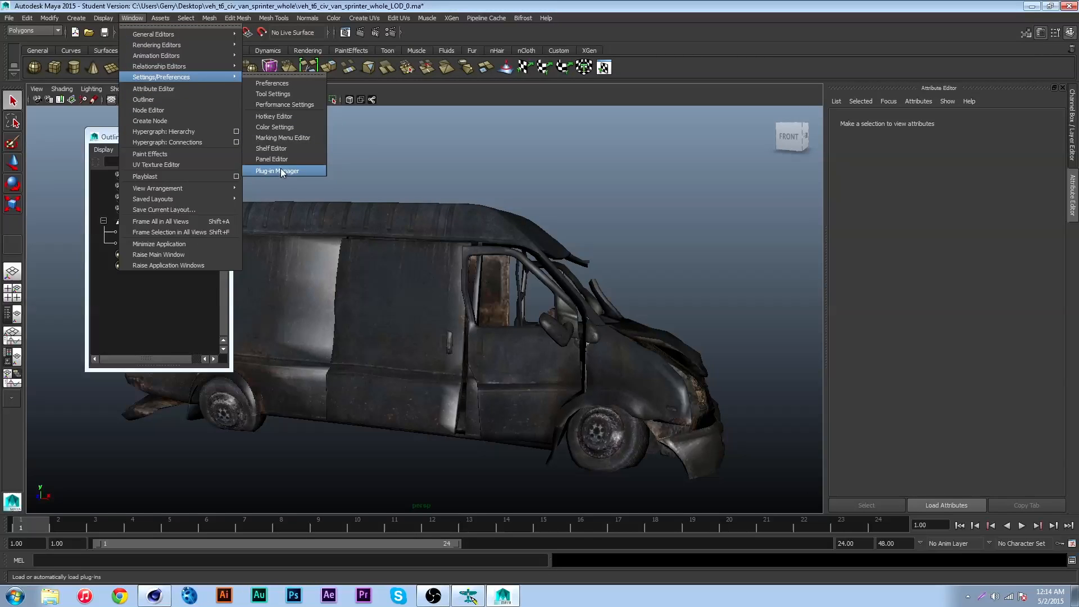
click(277, 171)
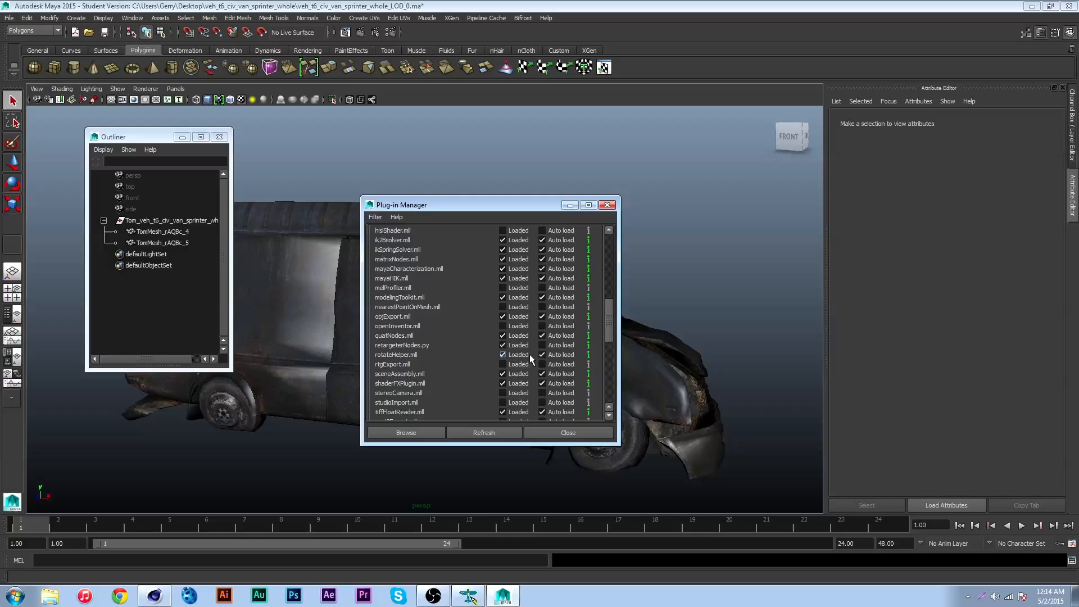
mouse_move(567, 431)
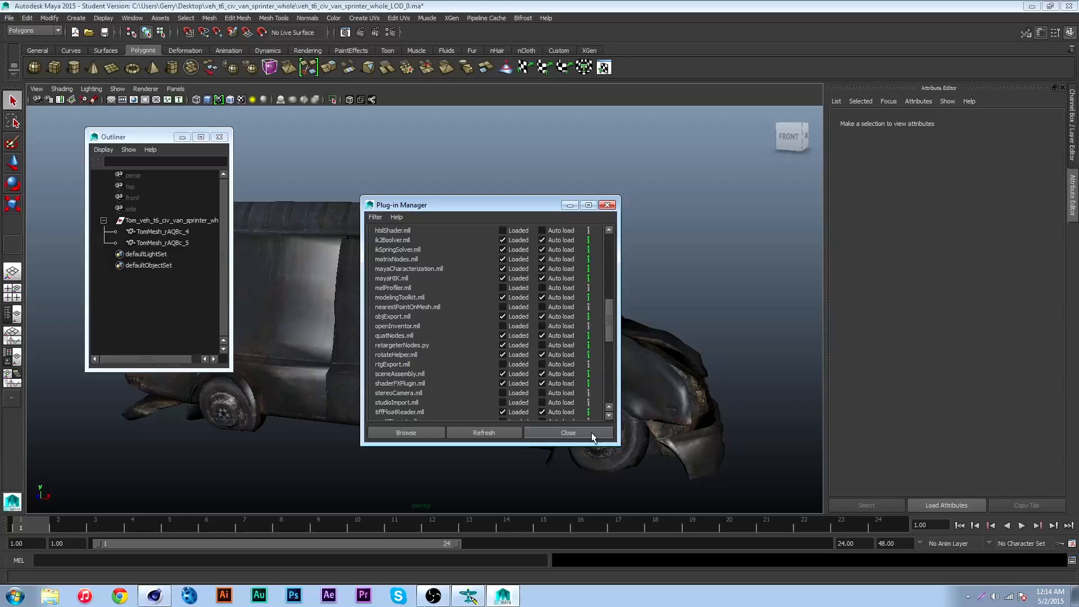
click(567, 432)
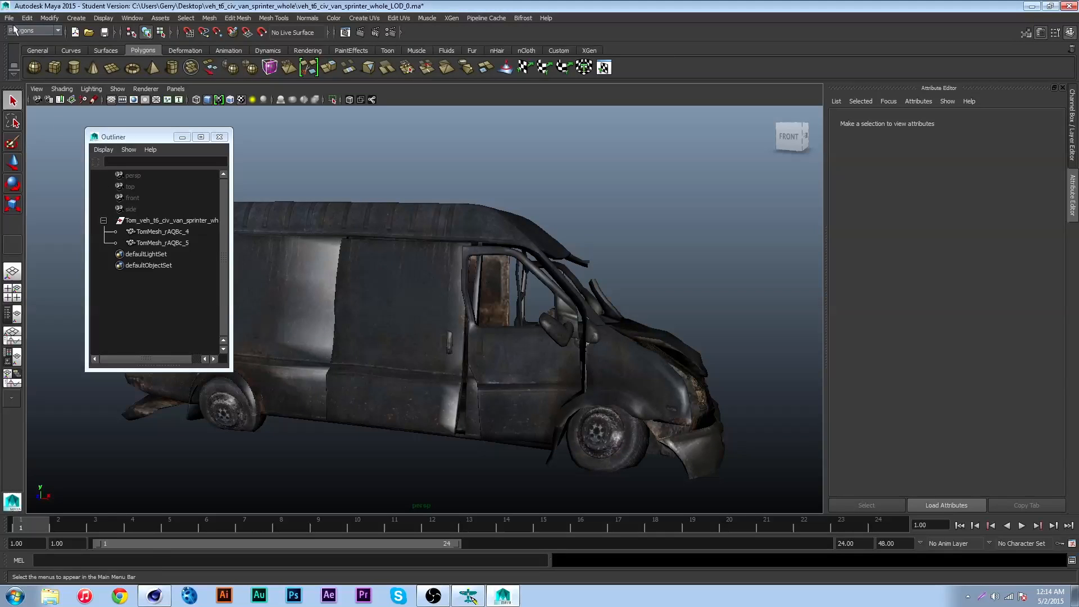
Step: Export All as OBJexport to the desktop under the name C4D Van
click(9, 17)
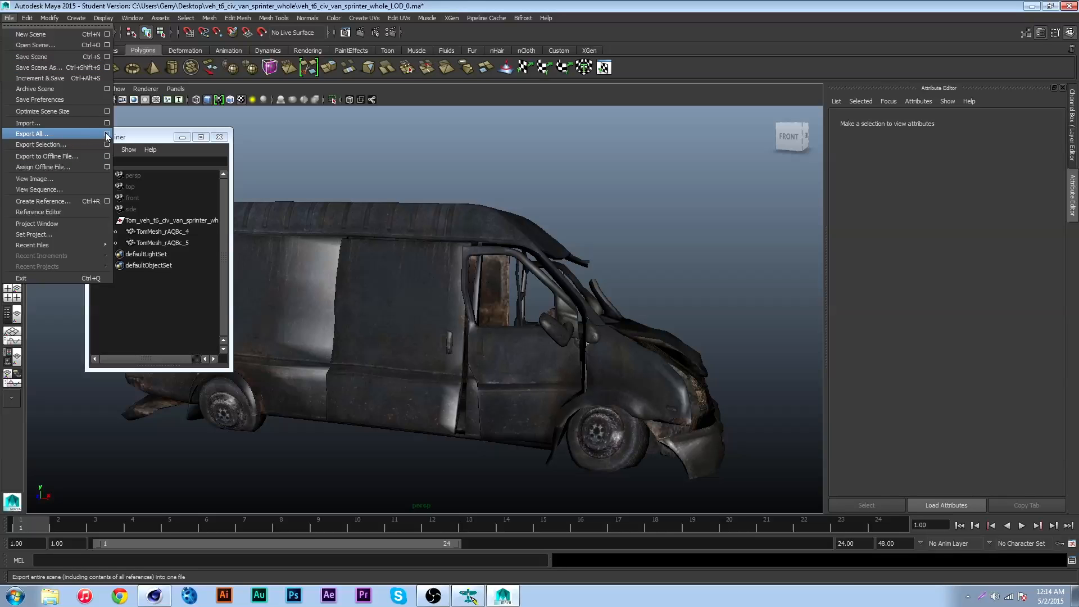
click(31, 133)
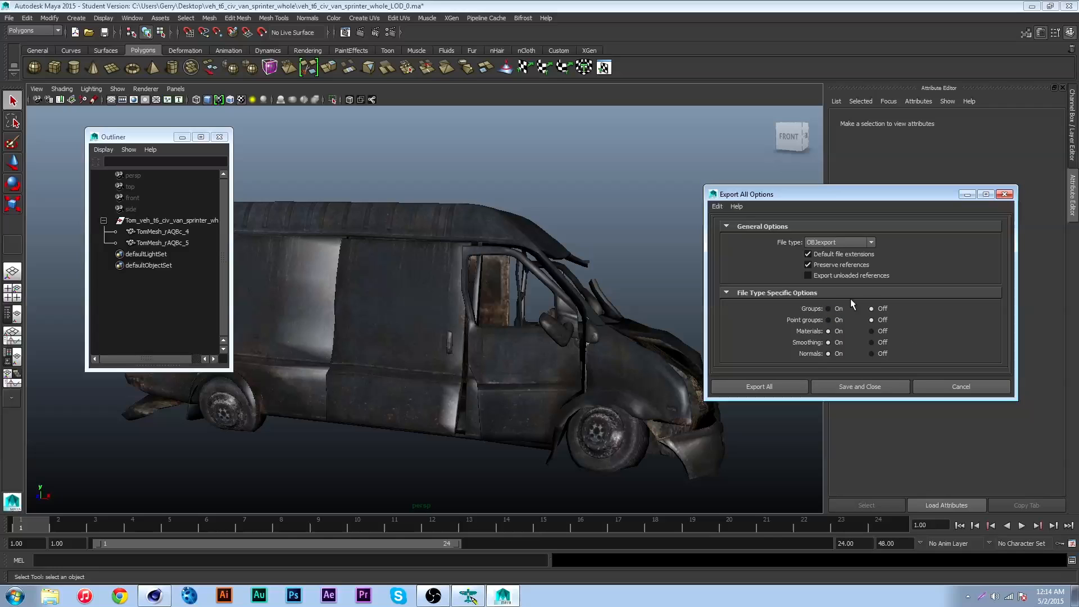
mouse_move(914, 280)
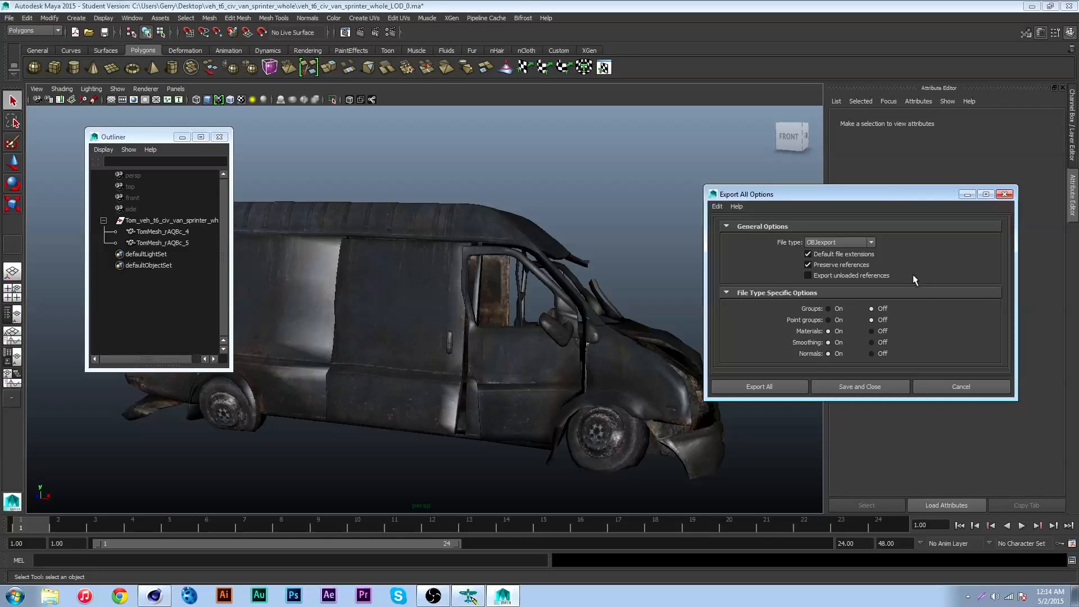
click(758, 385)
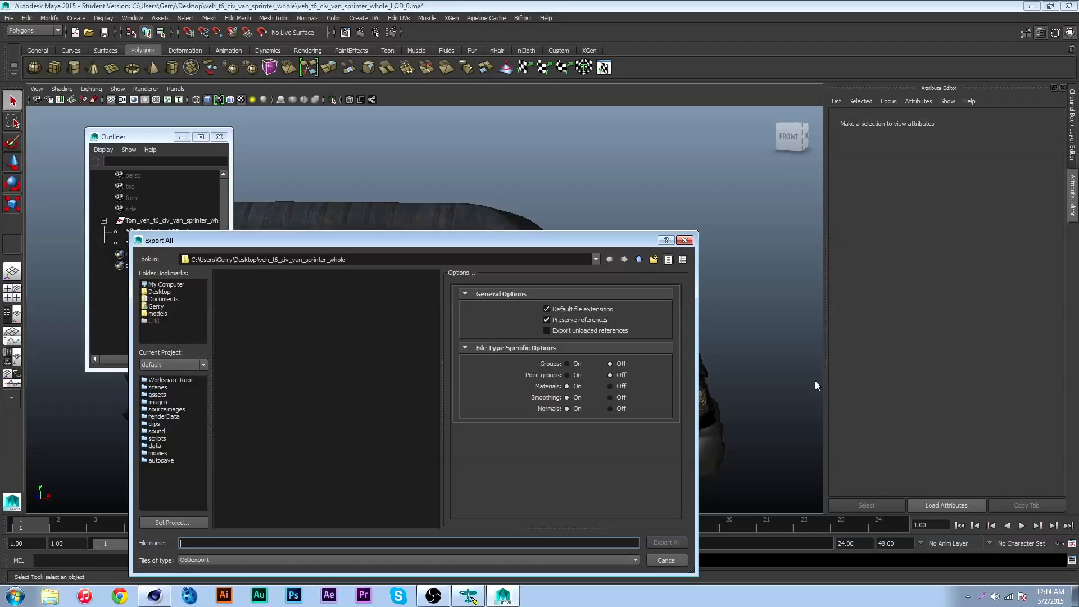
click(159, 292)
text(c)
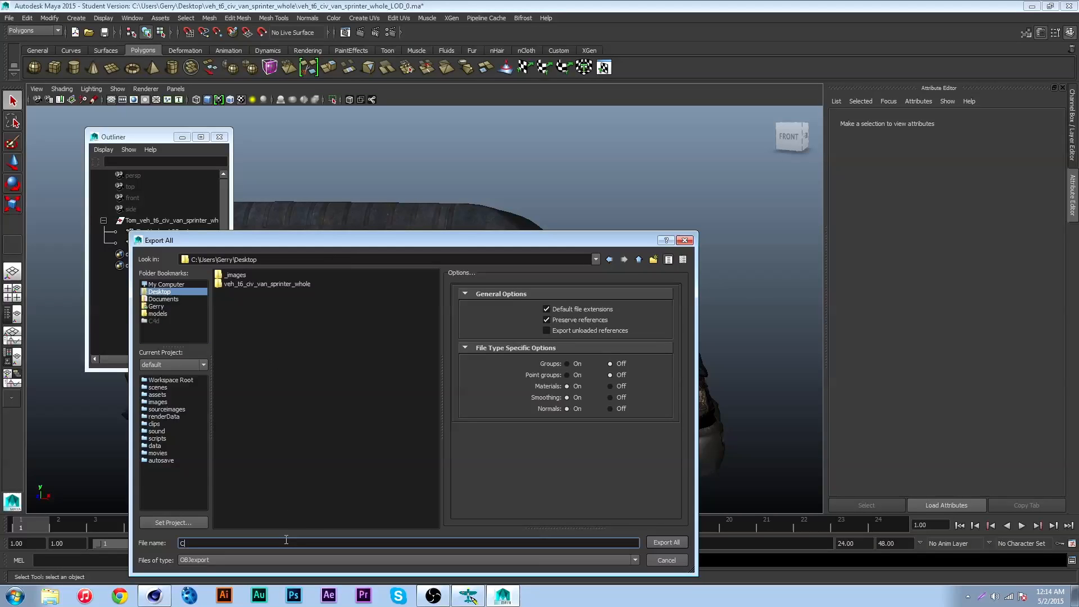
text(4D Van)
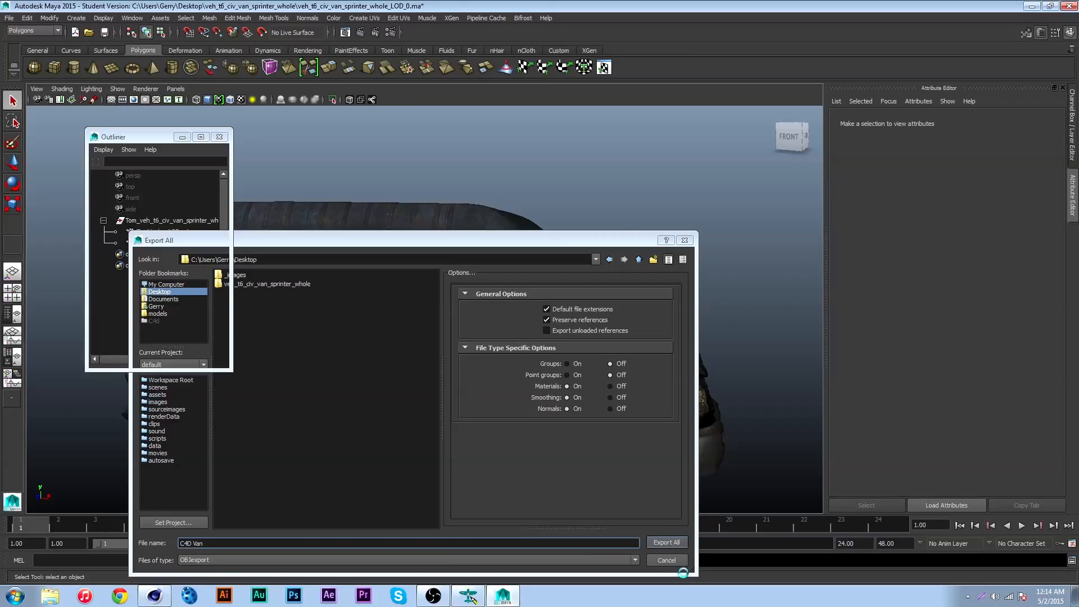
click(664, 542)
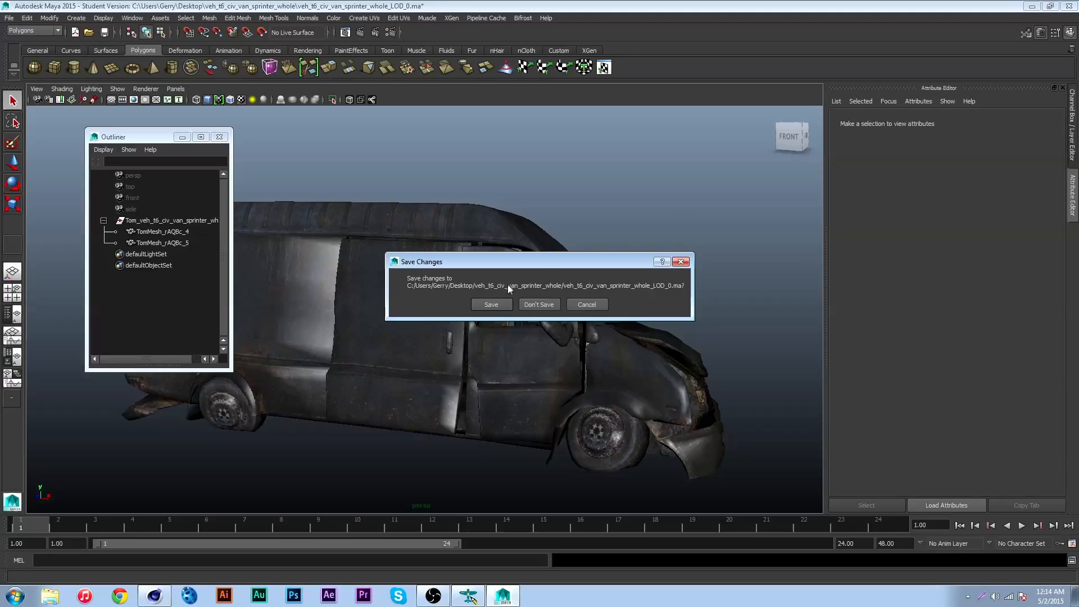
Step: Decline saving the Maya scene and switch over to Cinema 4D
click(539, 304)
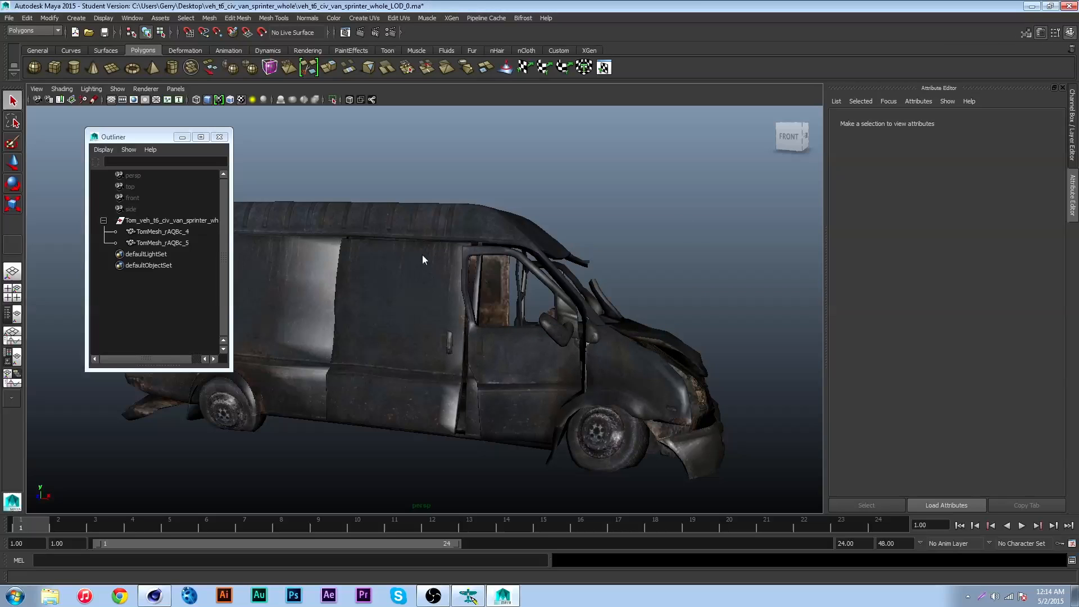
mouse_move(260, 154)
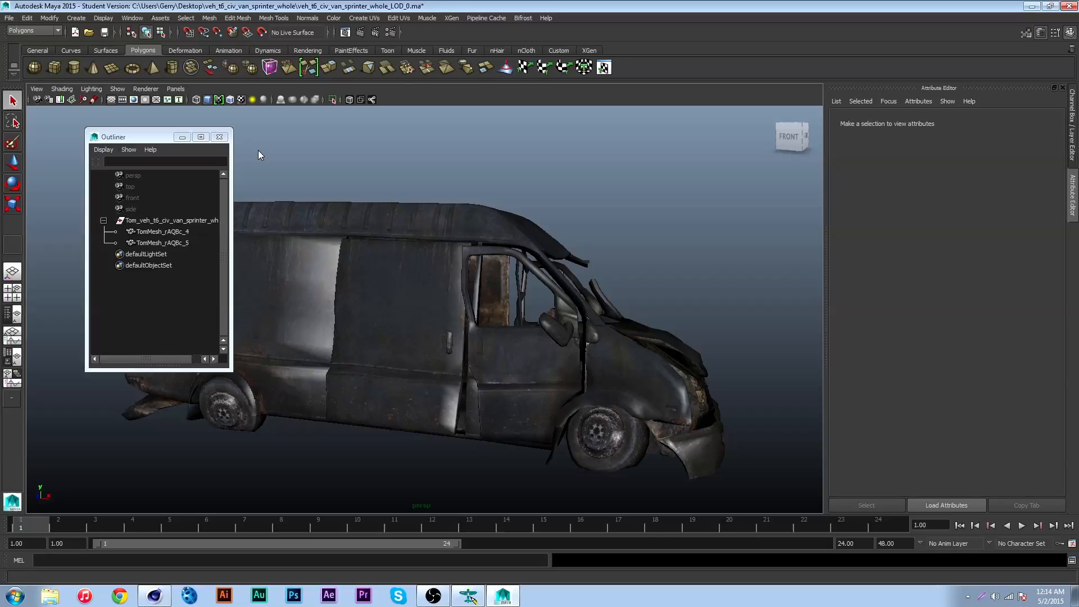
click(501, 596)
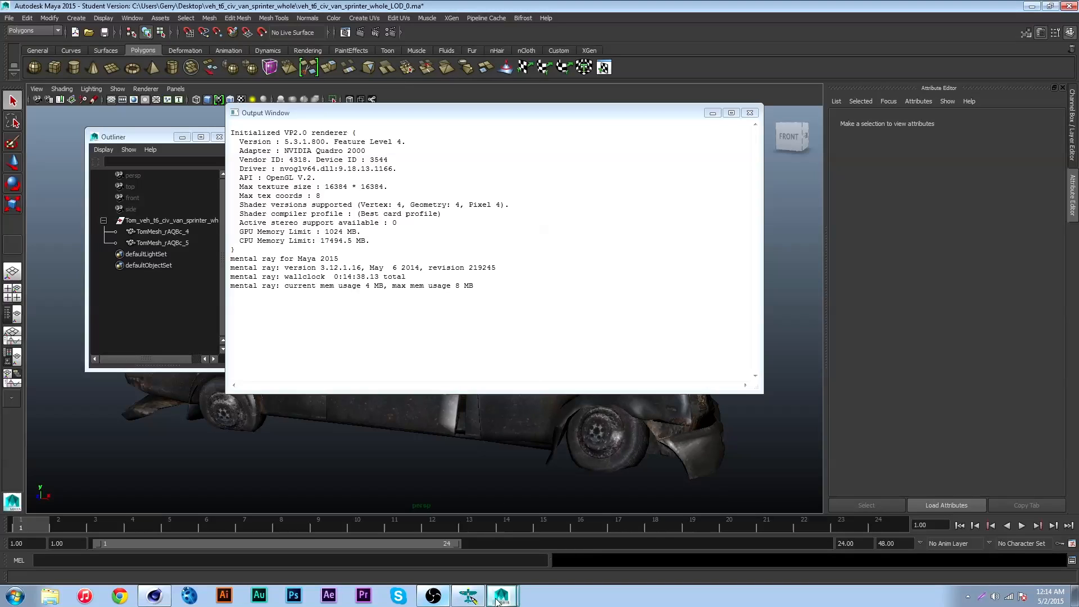
click(500, 595)
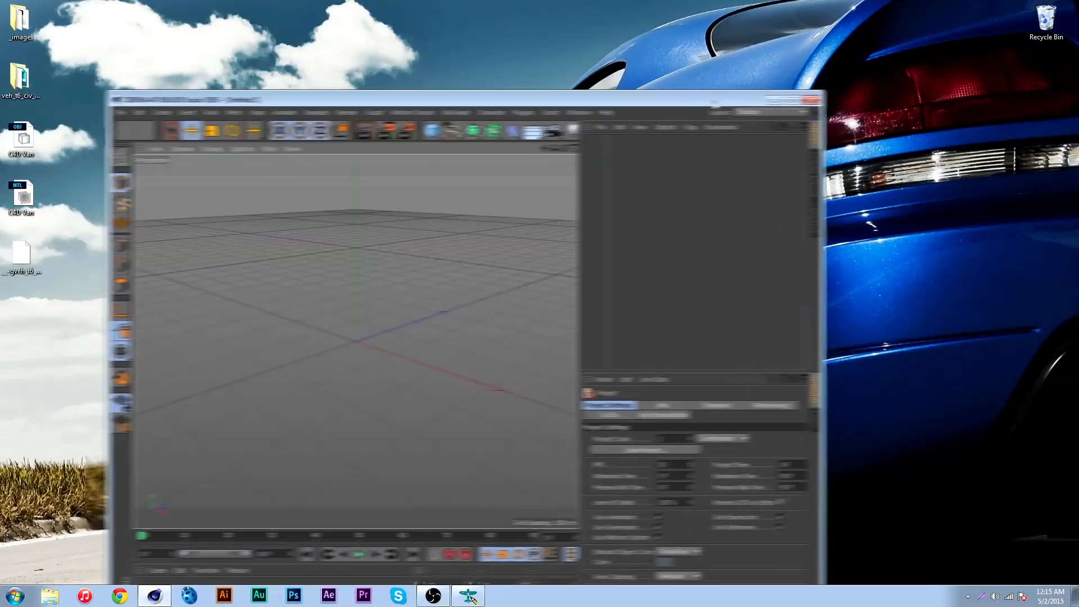
Step: Import C4D Van.obj from the desktop with the default Wavefront settings
click(10, 19)
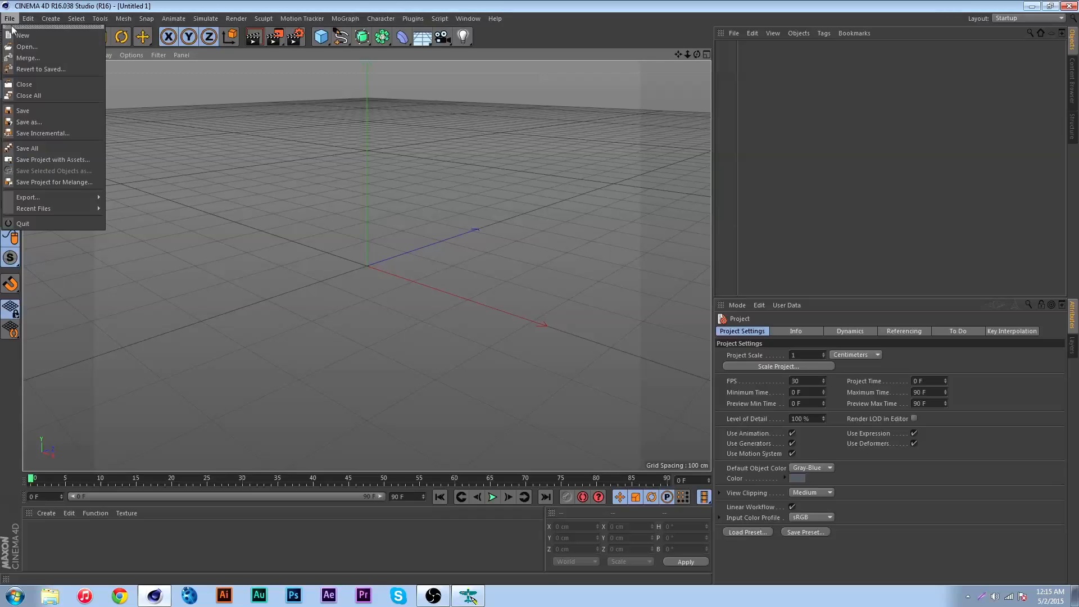
click(26, 46)
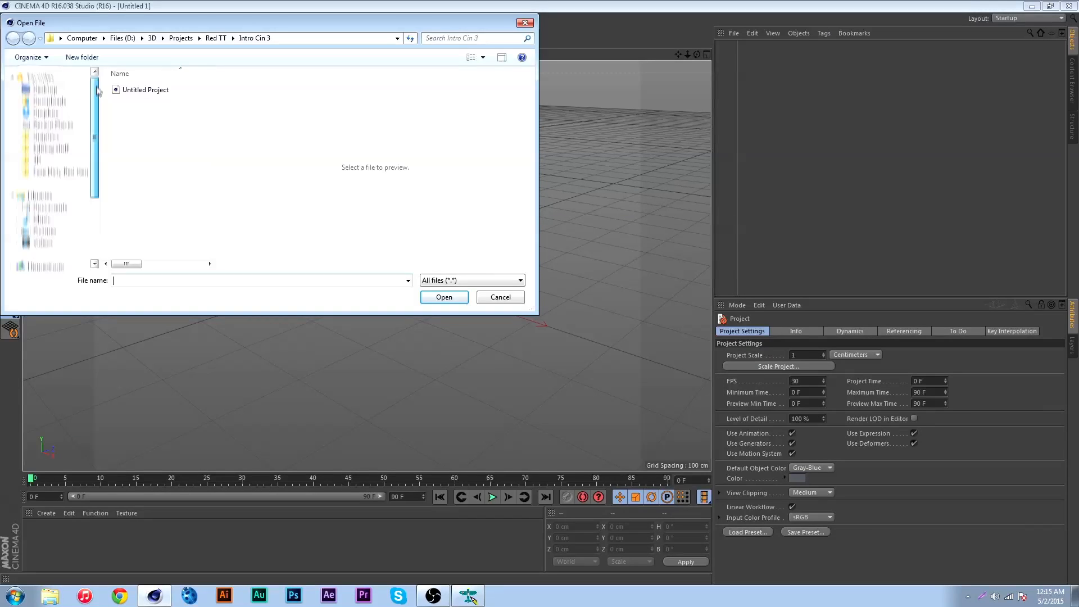
click(44, 89)
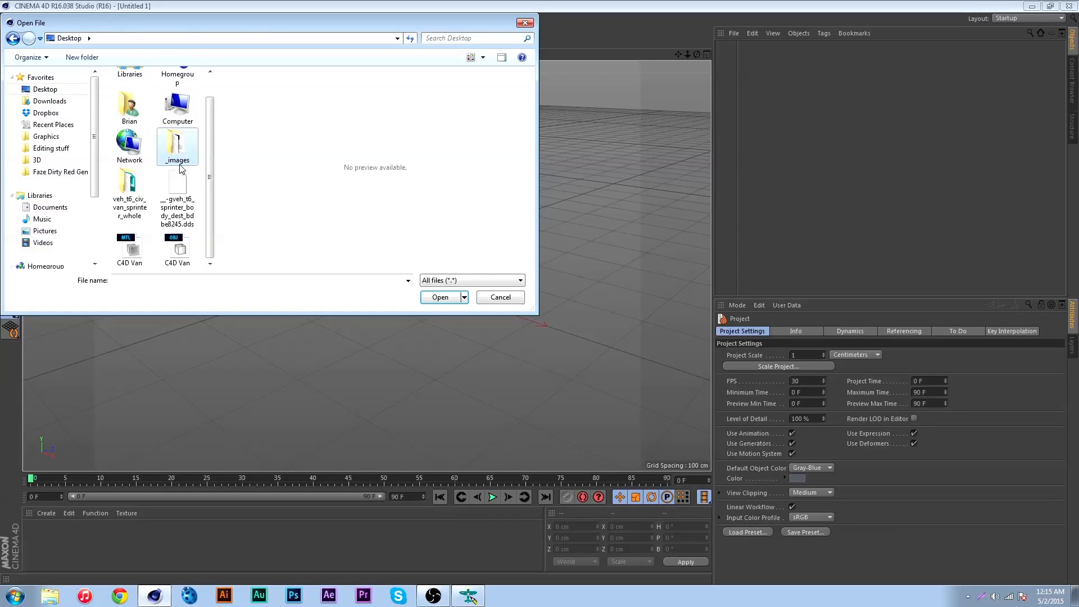
click(130, 249)
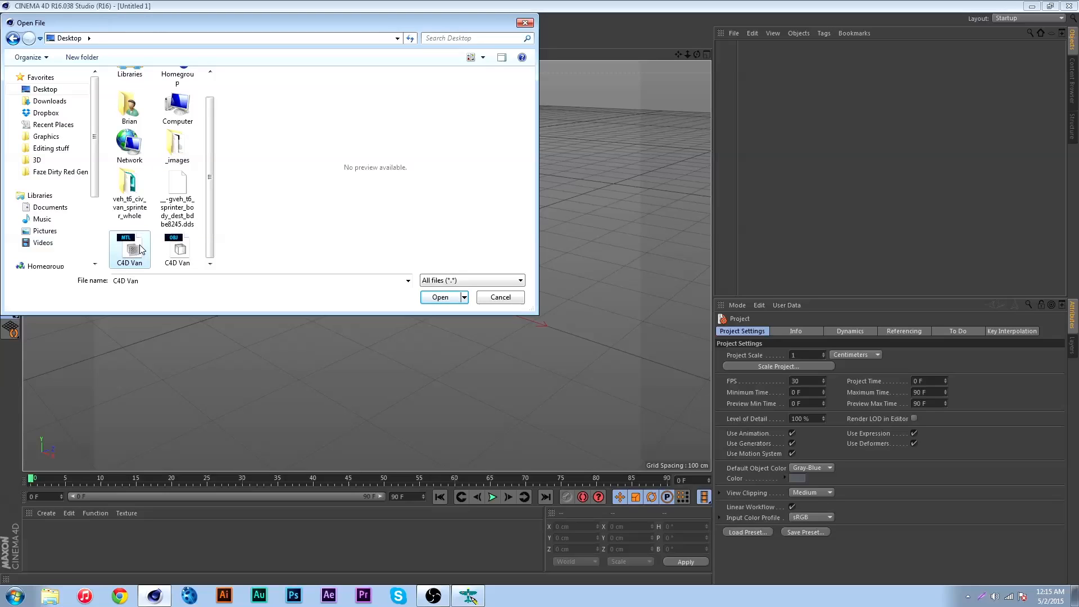
click(177, 250)
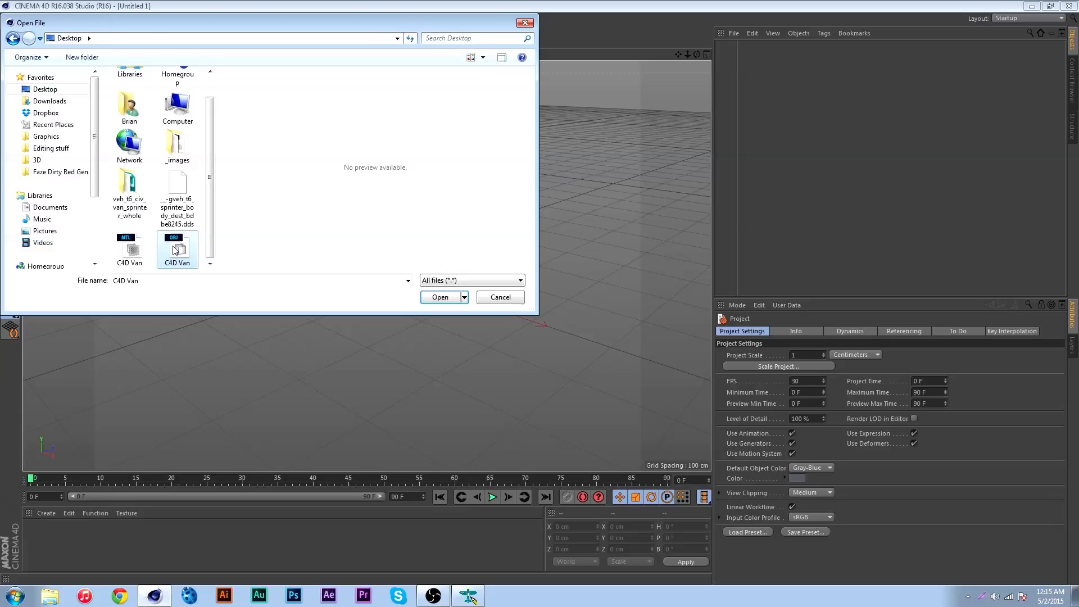
click(440, 297)
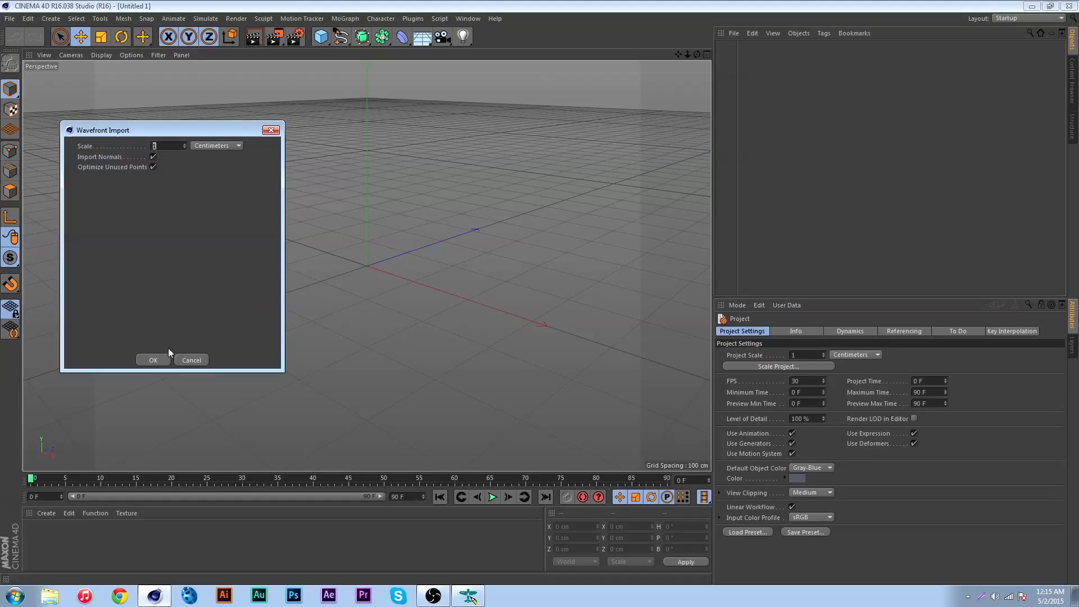
click(152, 360)
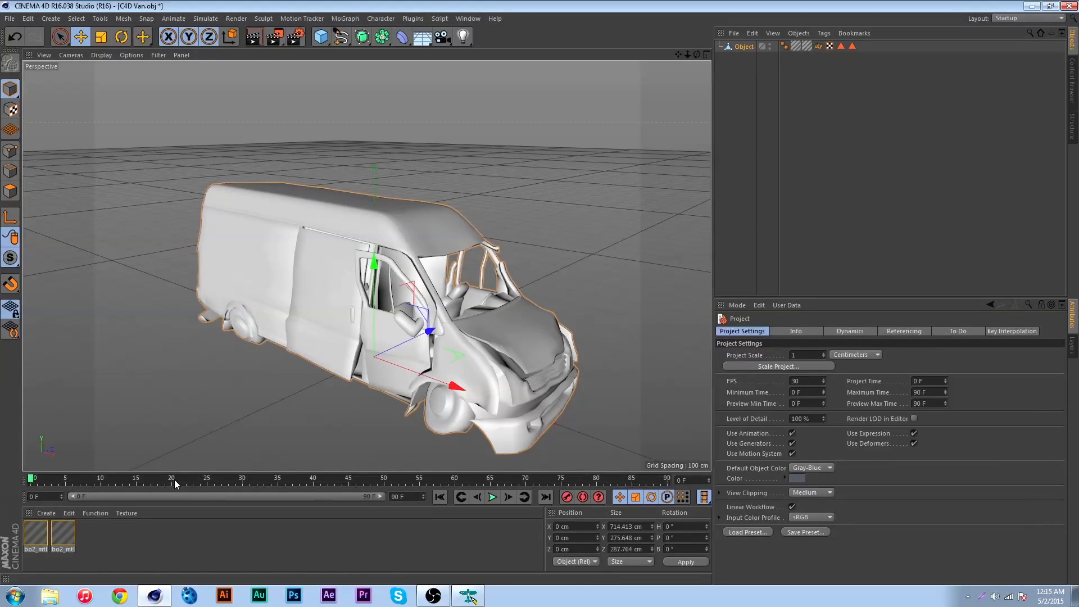
click(35, 535)
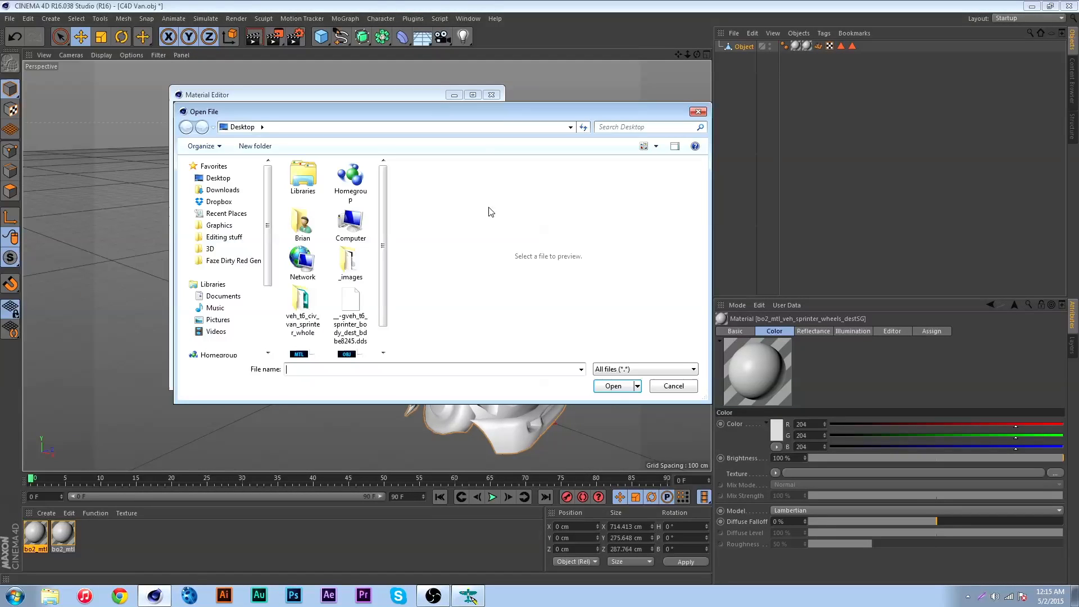
Step: Browse Desktop > _images > .mayaSwatches to the glass swatch, then bring up the Start list
double_click(351, 266)
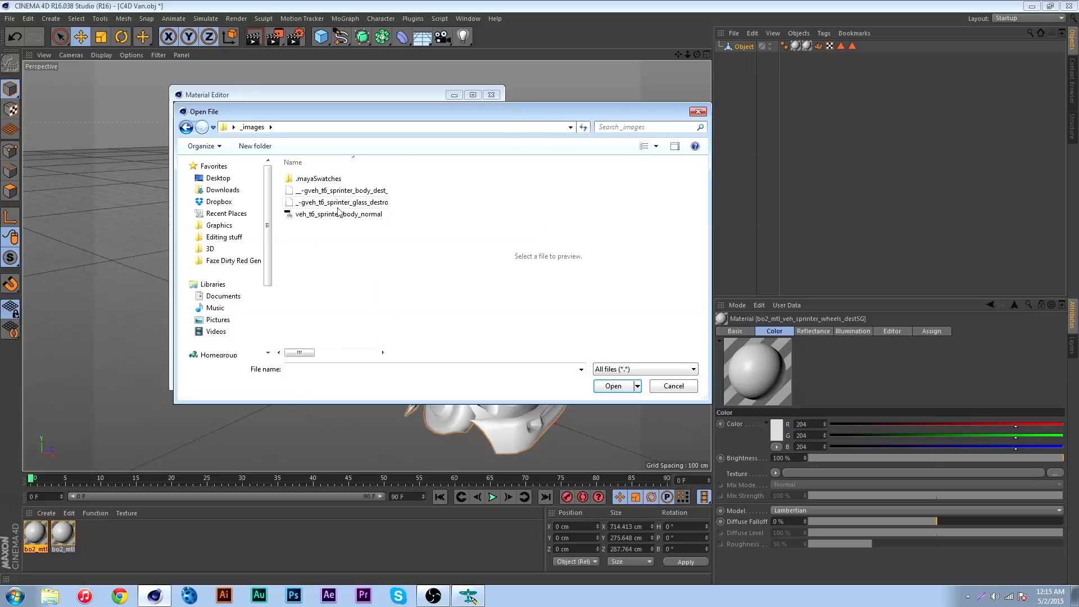
click(336, 201)
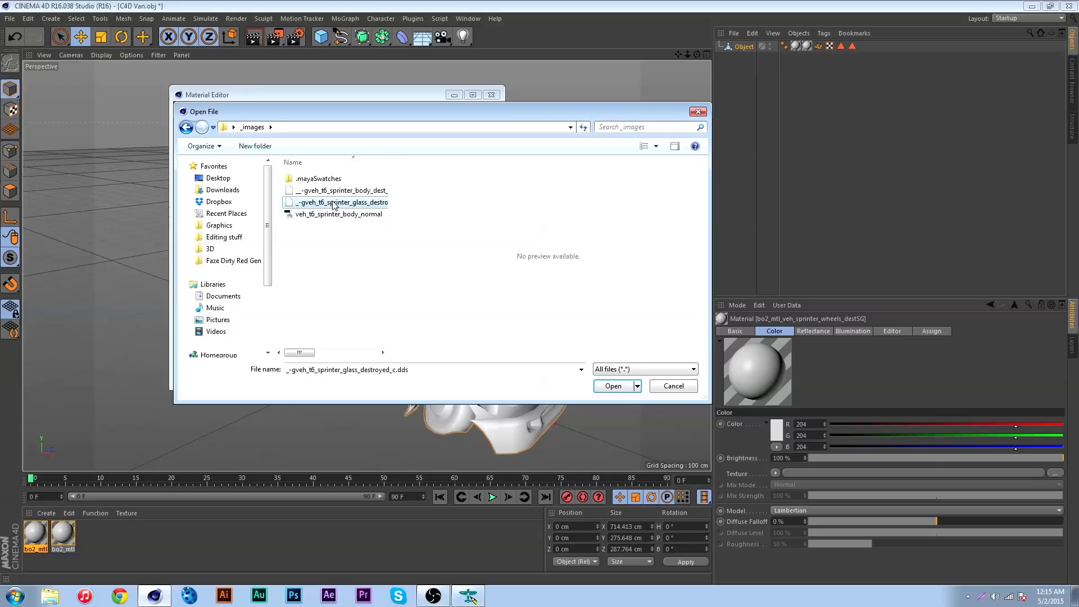
double_click(318, 178)
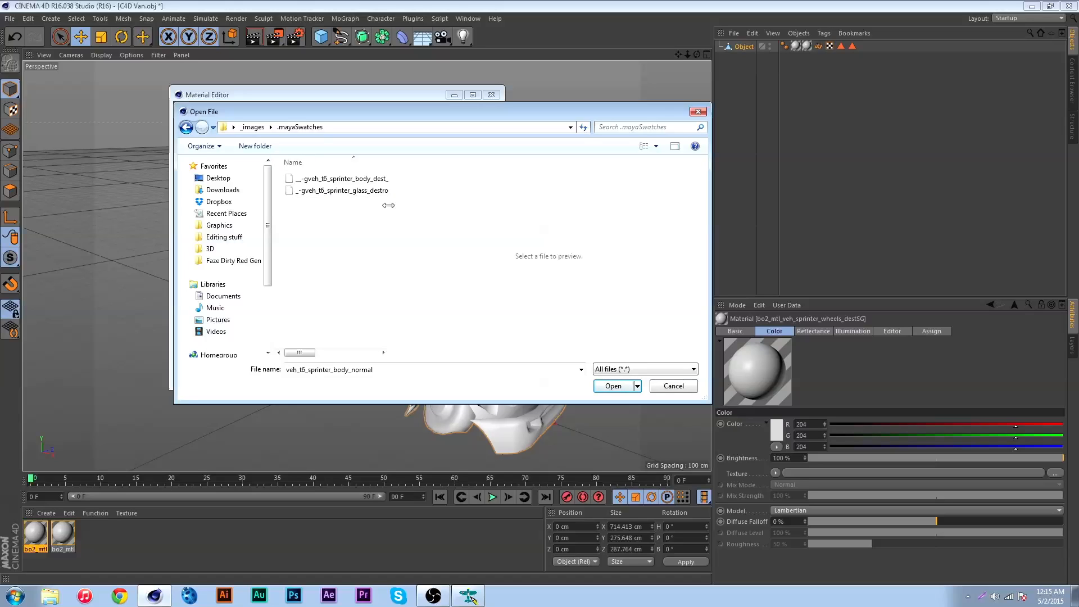
click(341, 190)
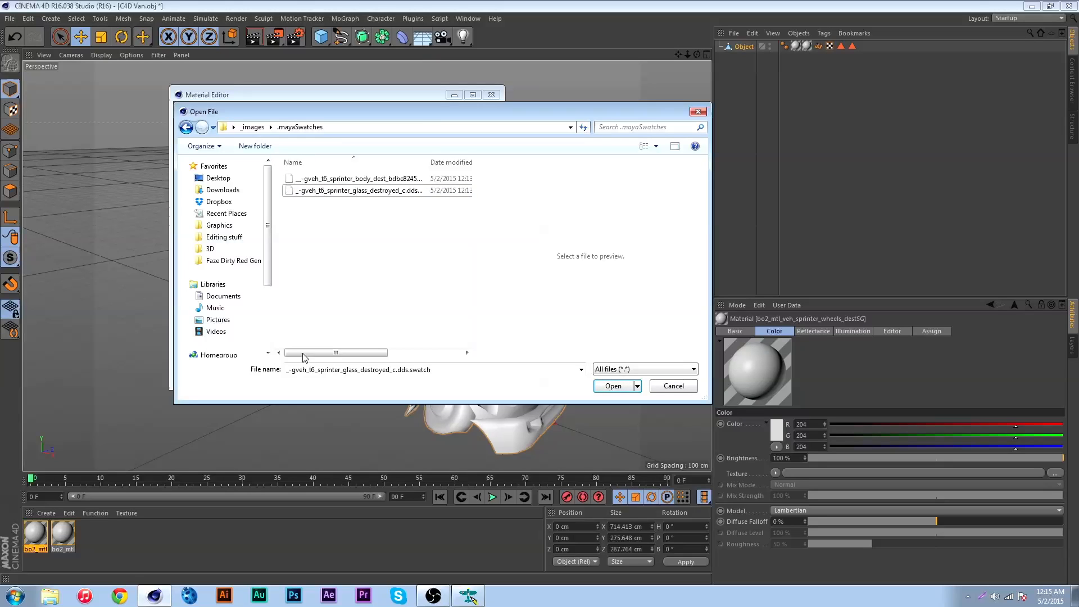
click(12, 596)
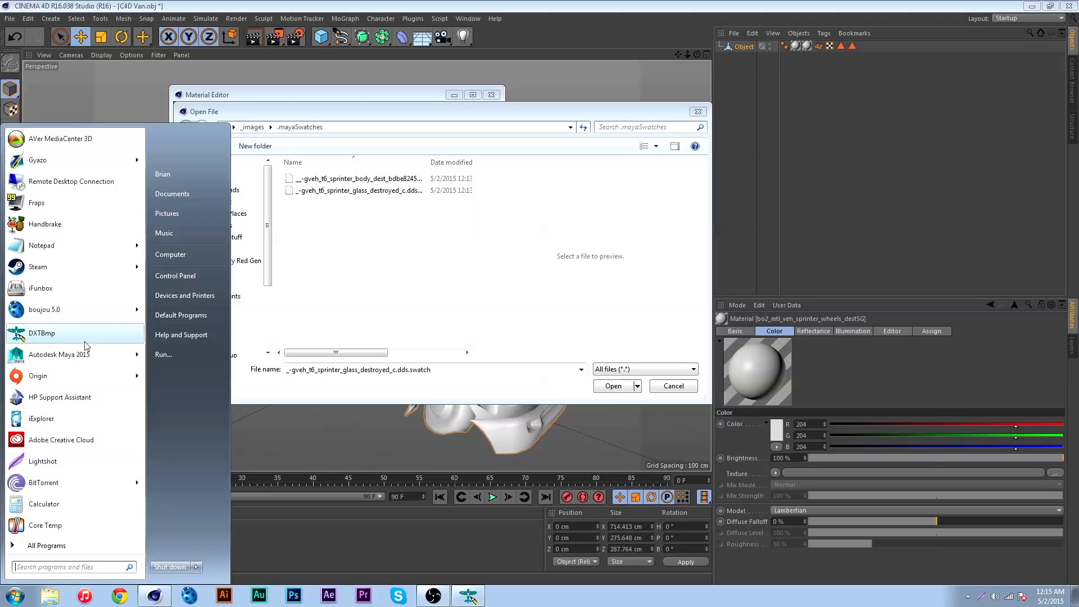
Step: Launch DXTBmp and browse its Open dialog to the _images folder
click(42, 332)
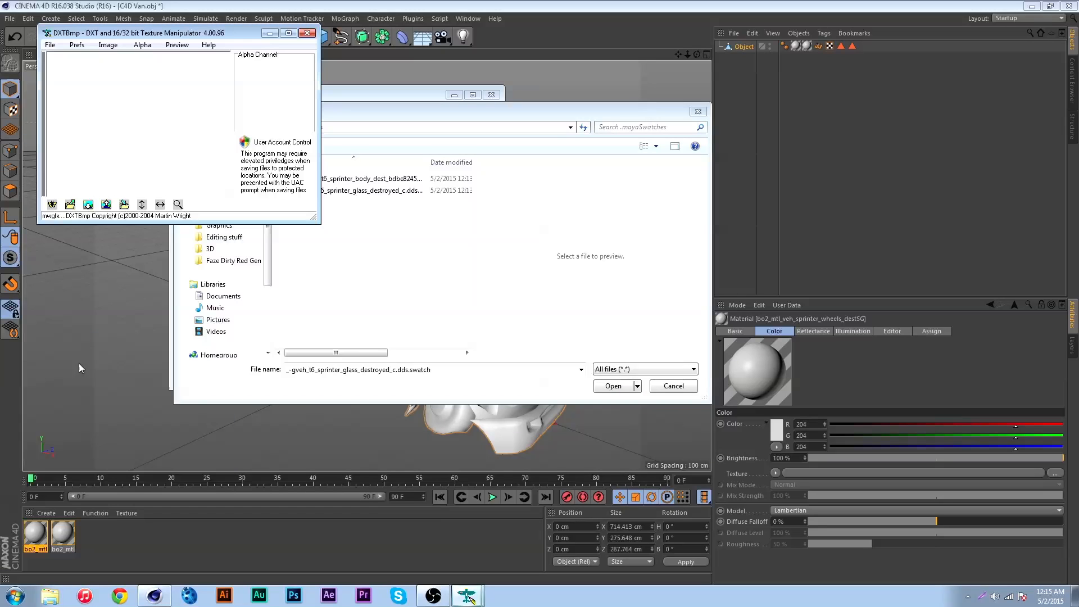
click(50, 45)
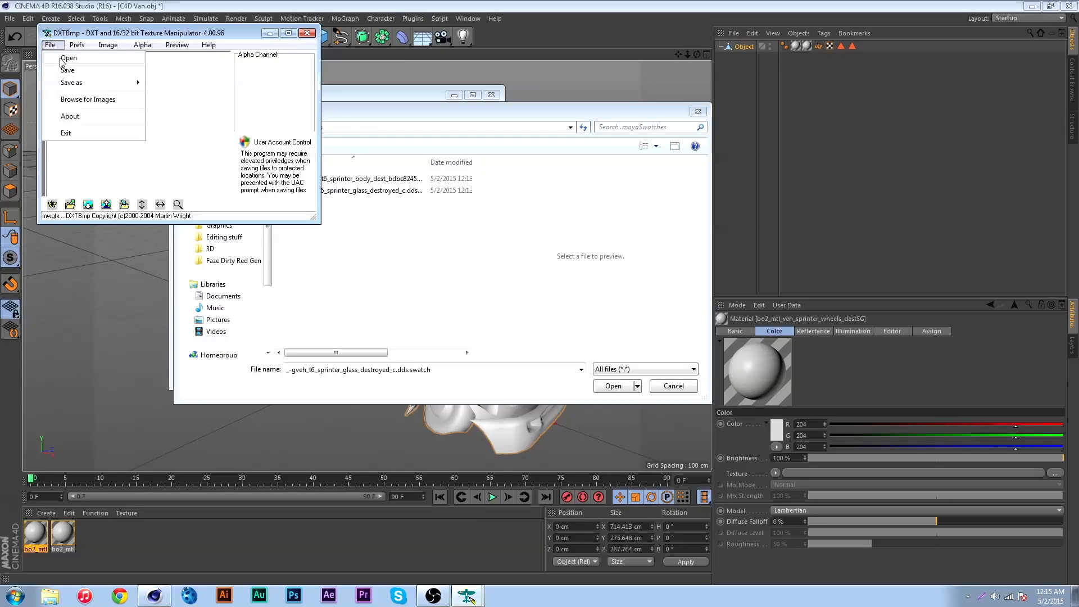
click(69, 57)
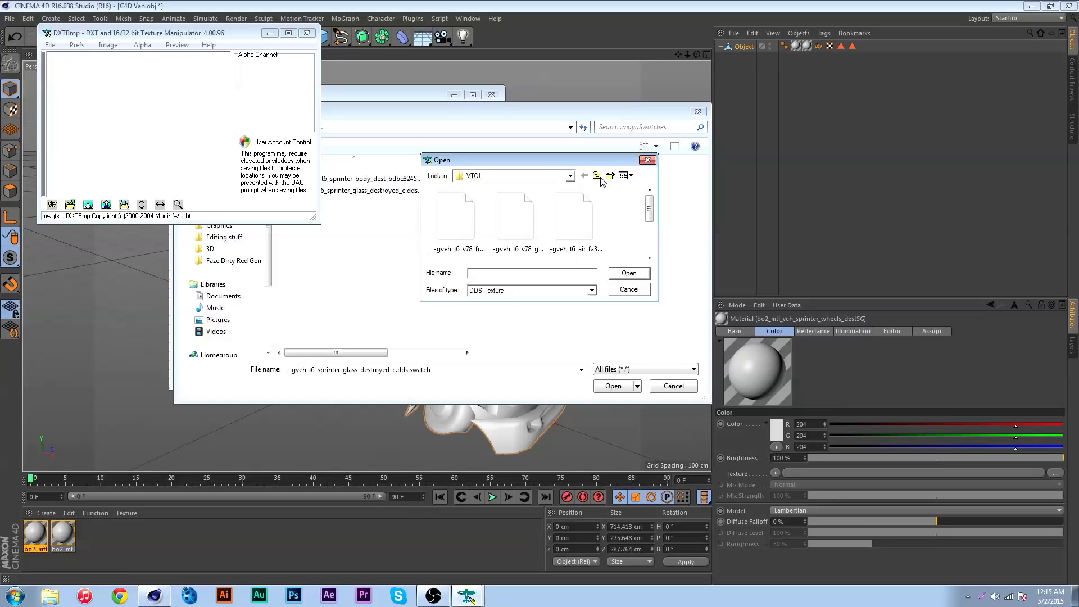
click(569, 176)
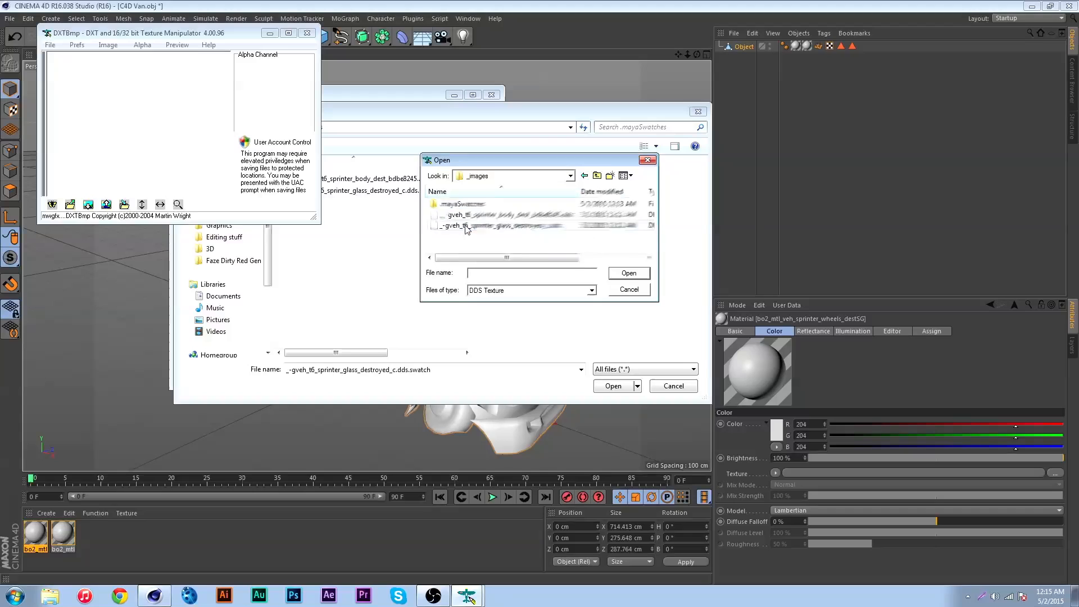
Step: Open the van's body_dest DDS texture and send it to Paint for editing
click(506, 224)
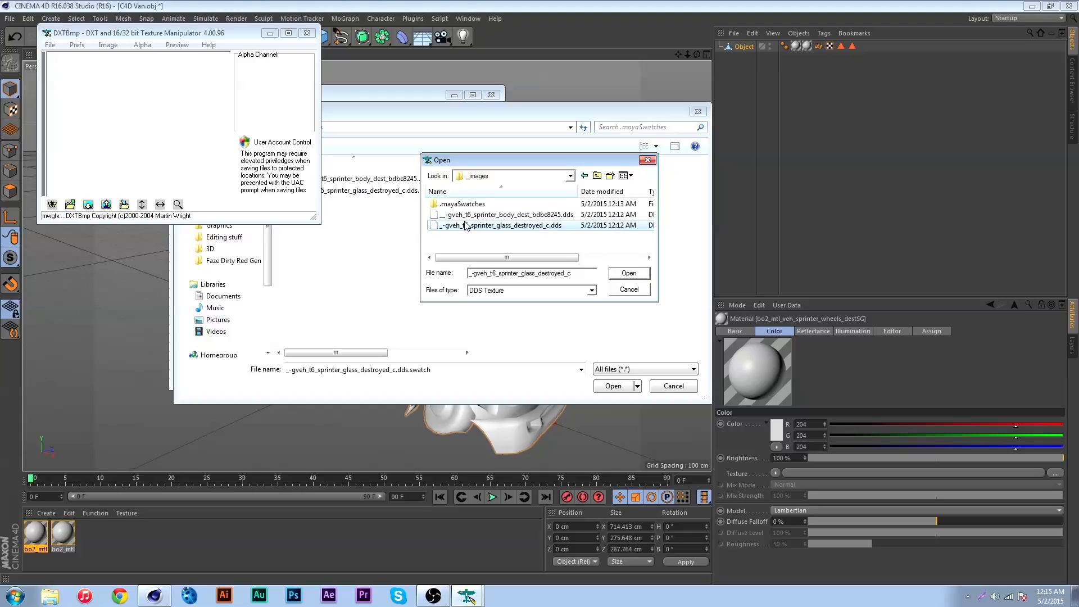
click(628, 272)
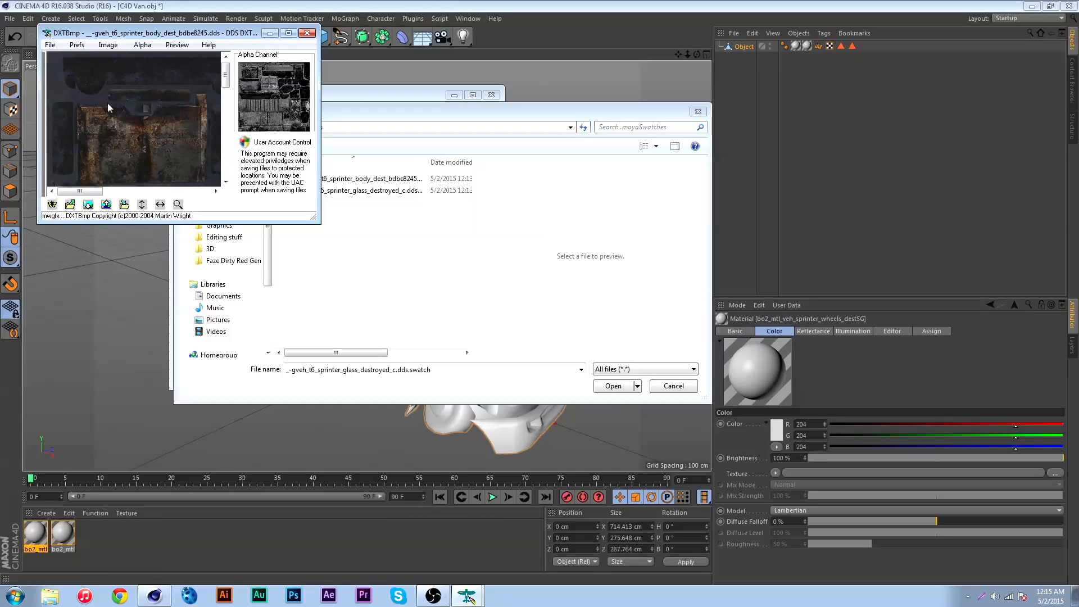
click(77, 44)
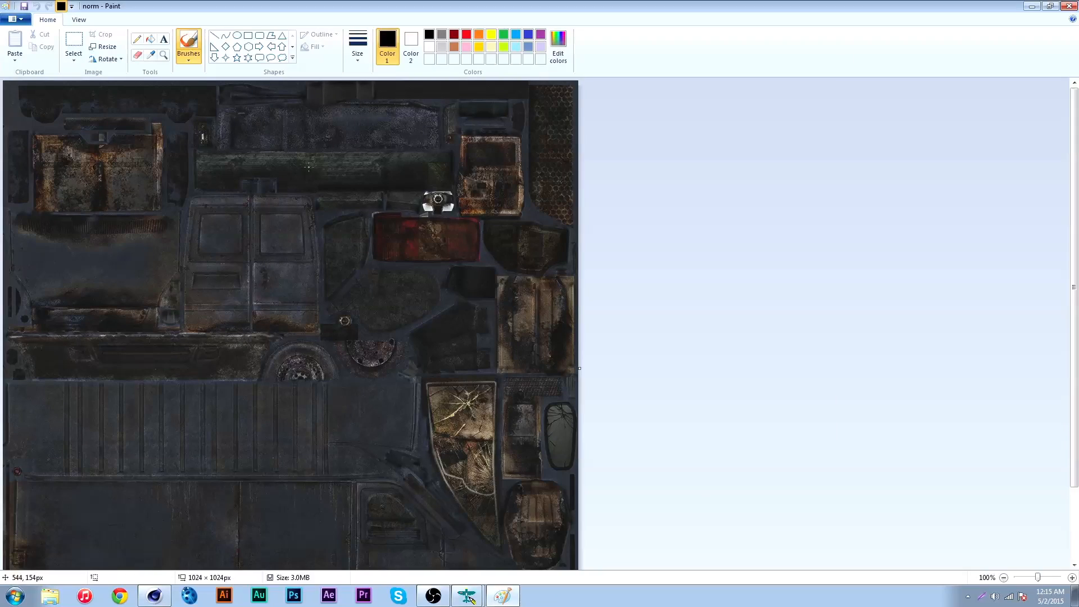
mouse_move(113, 114)
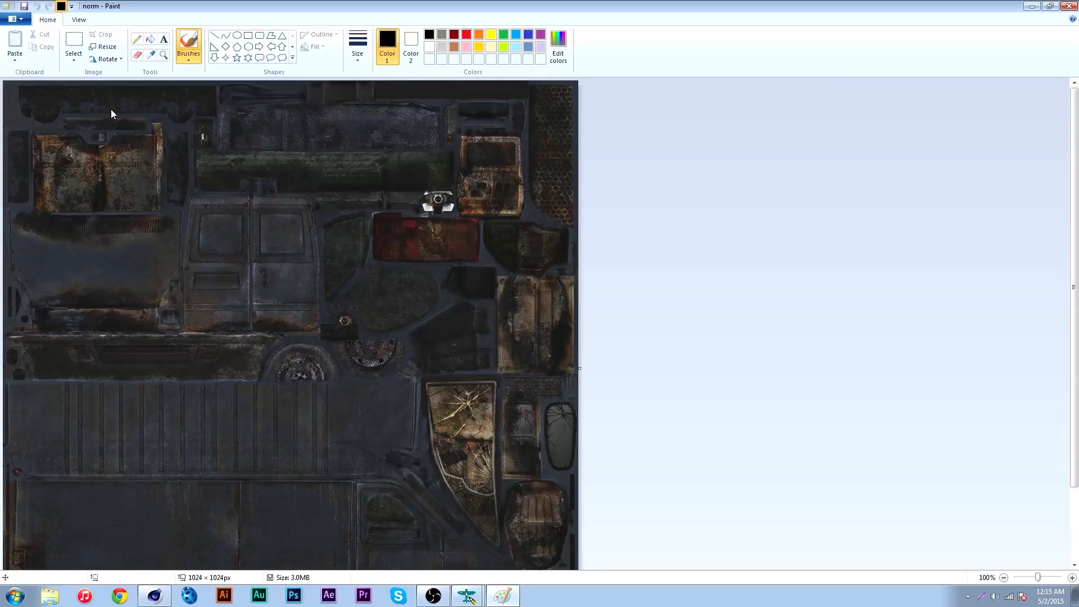
mouse_move(172, 75)
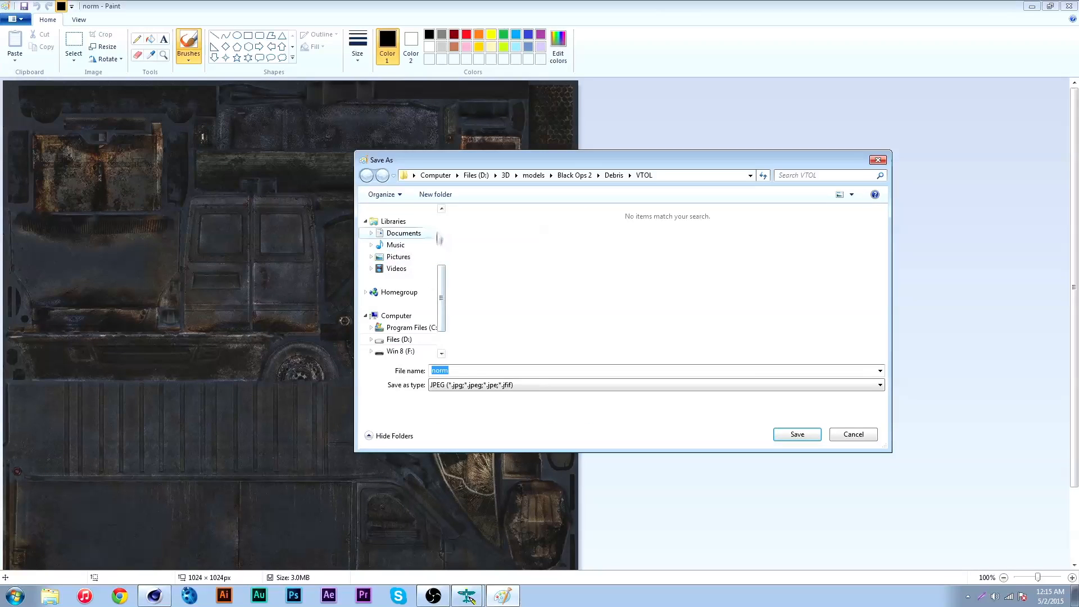
Step: Save the texture from Paint to the Desktop as a JPEG named Van
click(398, 226)
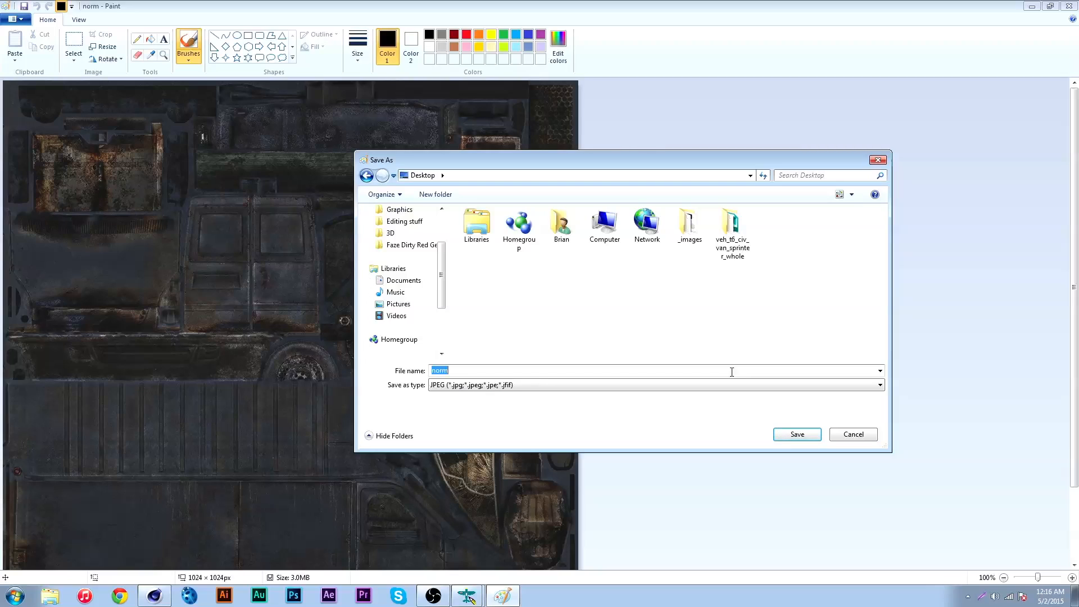
text(Van)
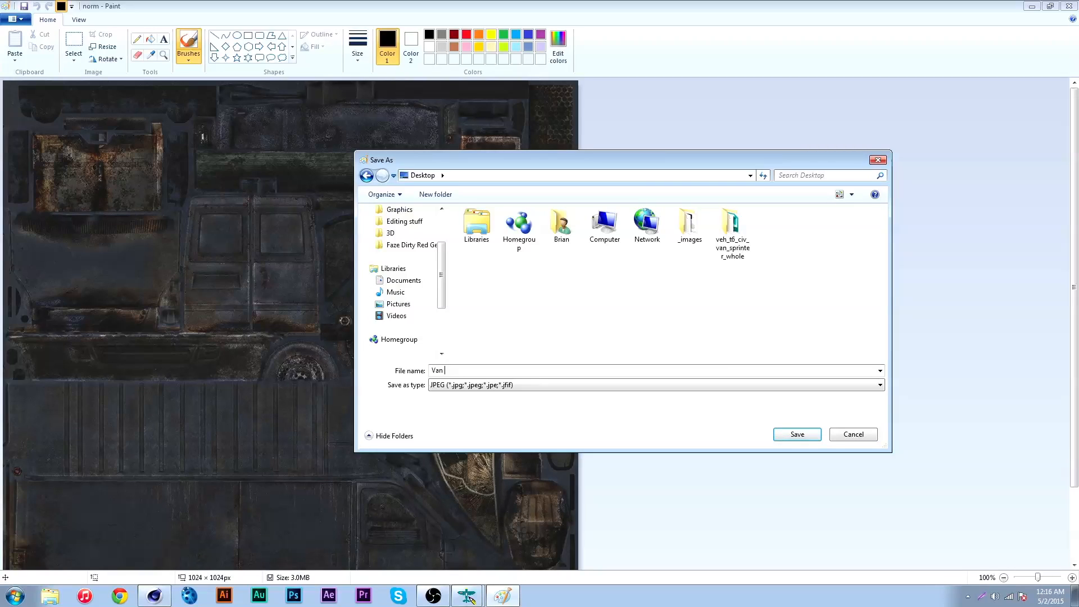
click(796, 434)
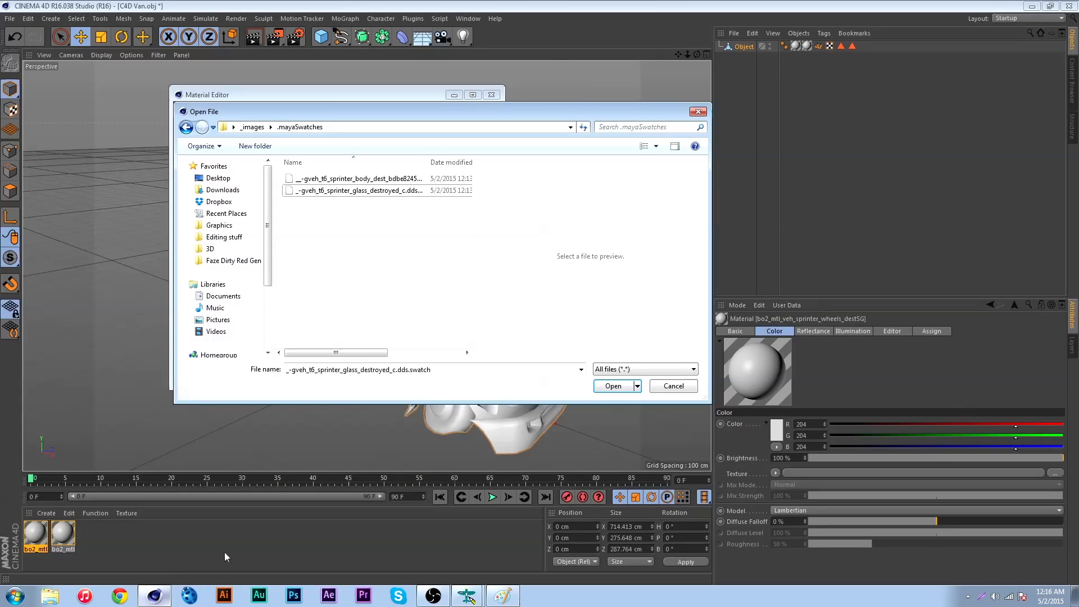
Step: Load Van.jpg into the body material's Color texture so the van appears painted
click(673, 386)
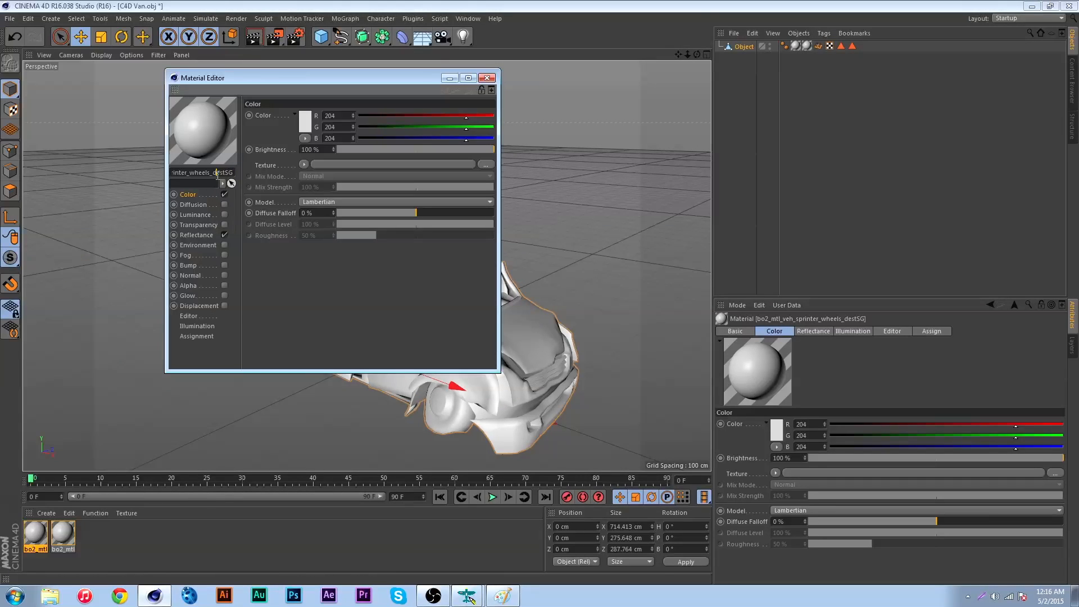
click(467, 78)
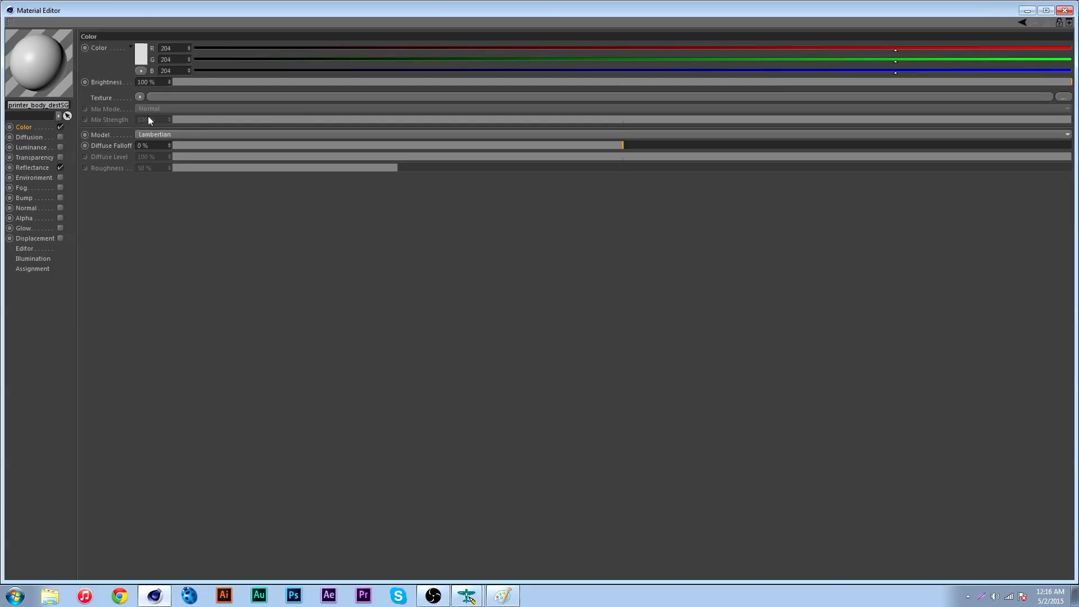
mouse_move(1032, 99)
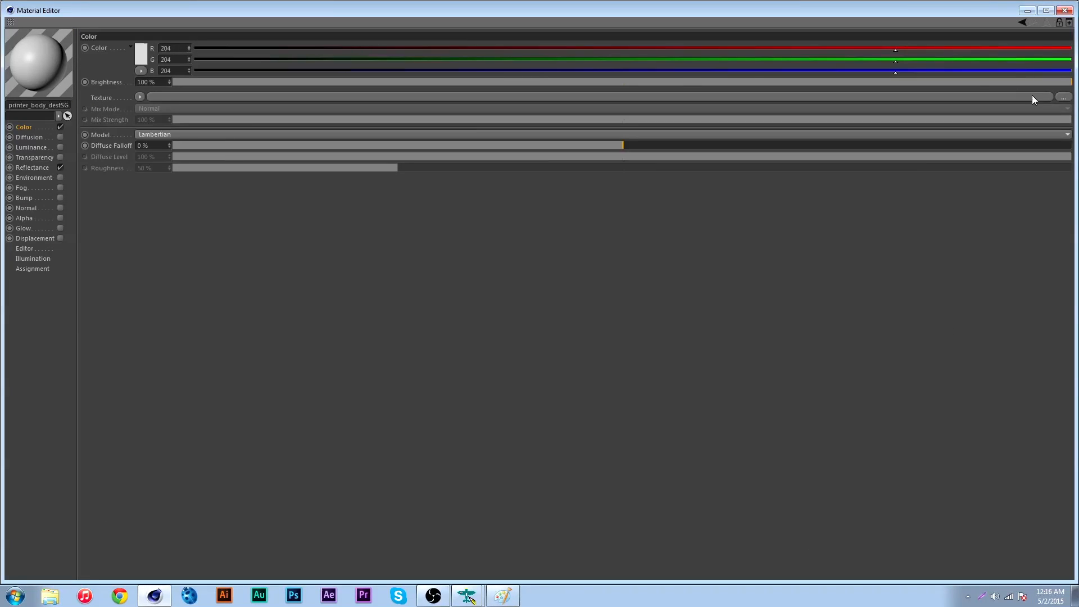
click(1064, 97)
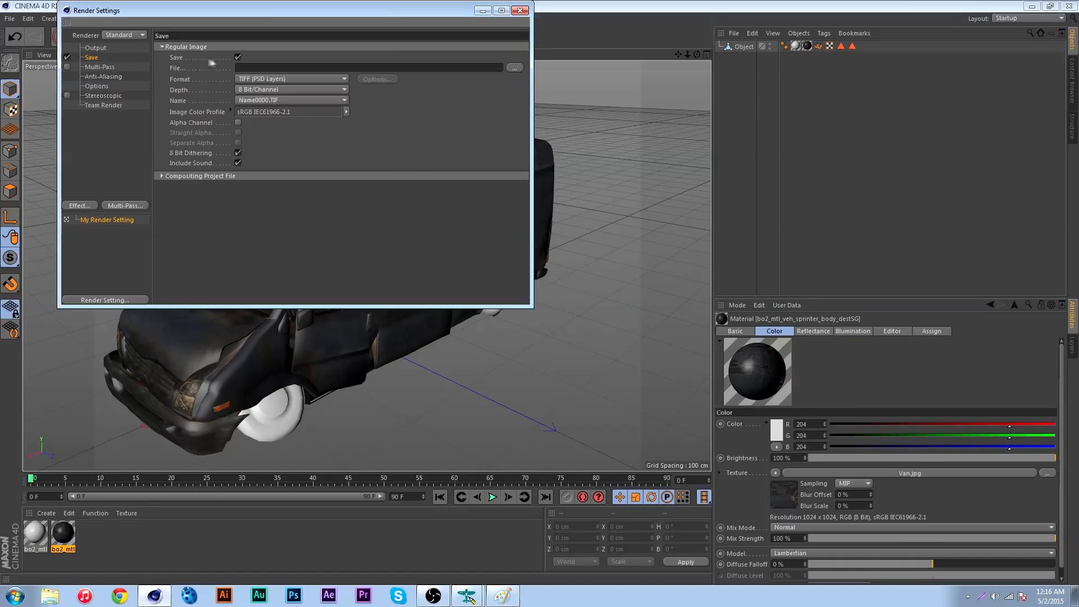
Step: Check the 1280x720 output size and close the Render Settings window
click(94, 47)
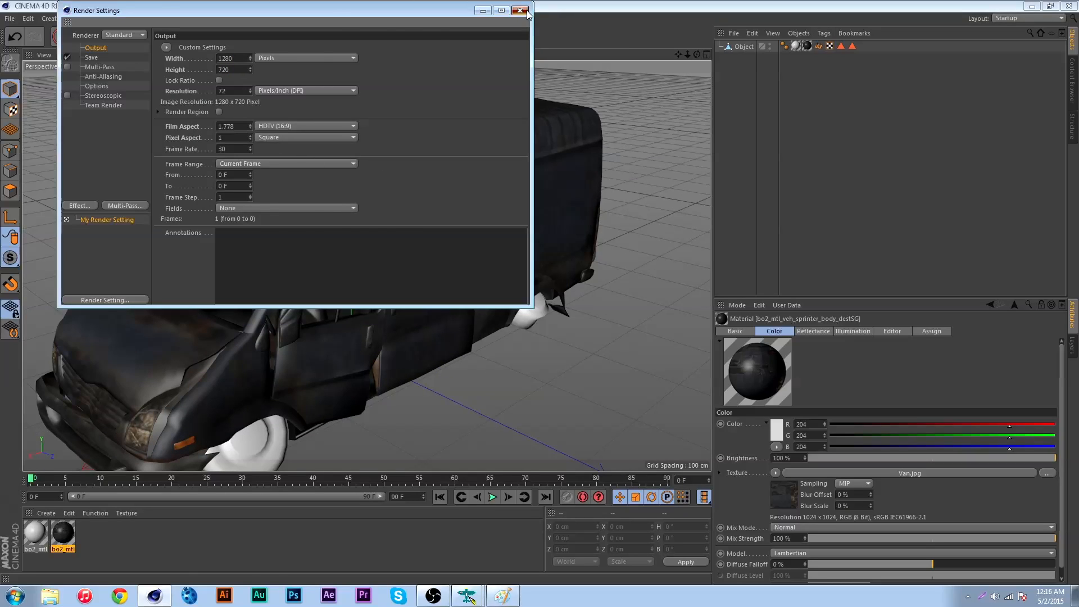
click(522, 10)
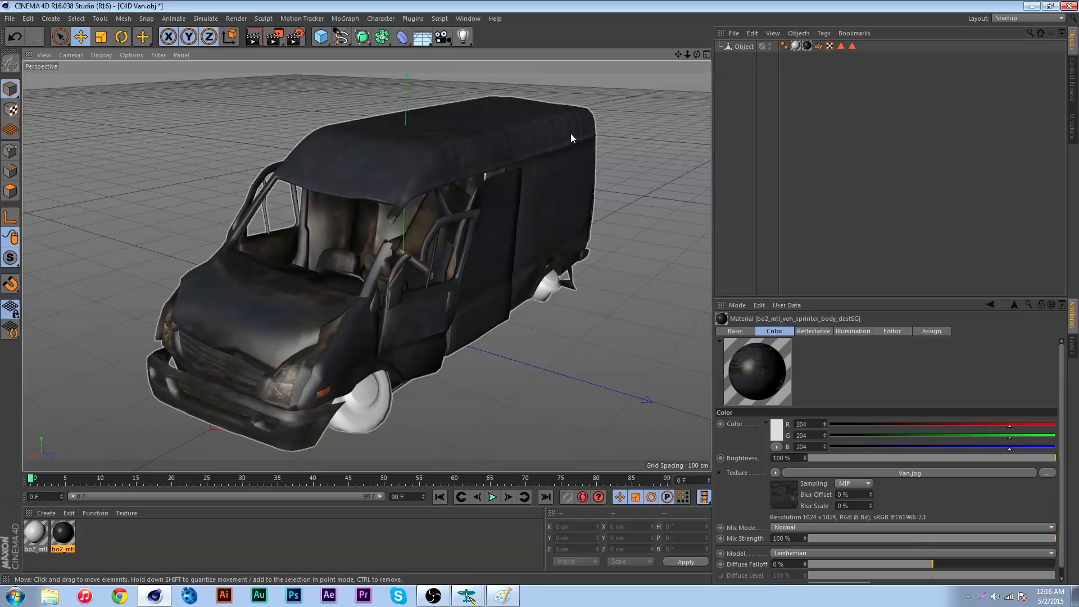
mouse_move(577, 141)
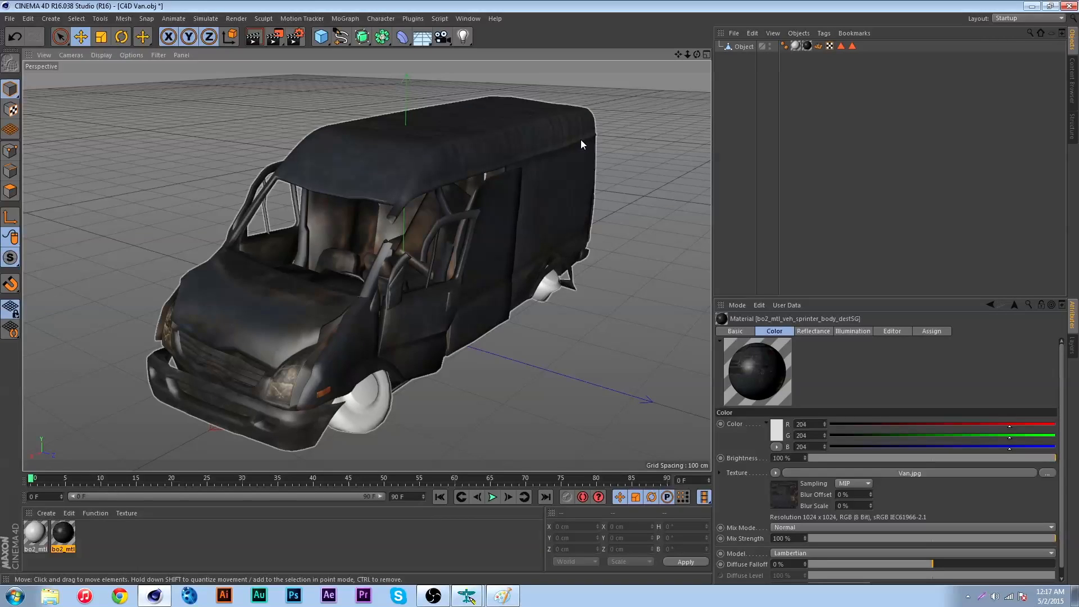
mouse_move(576, 145)
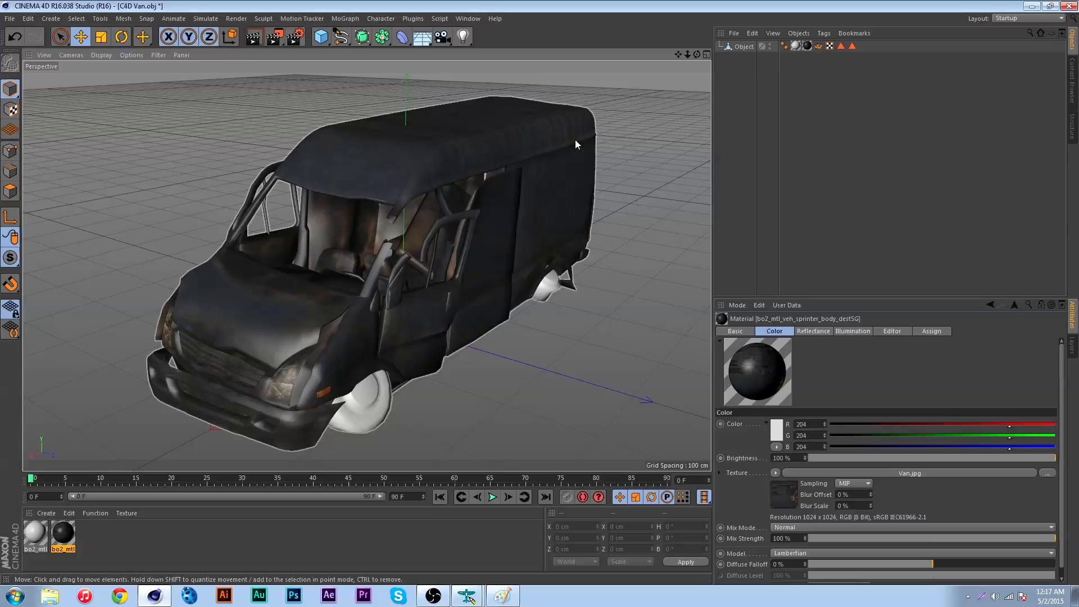